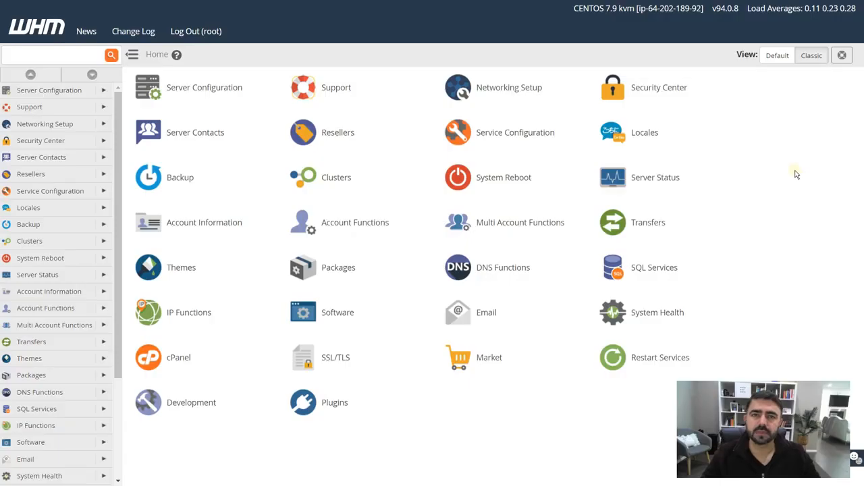
mouse_move(793, 160)
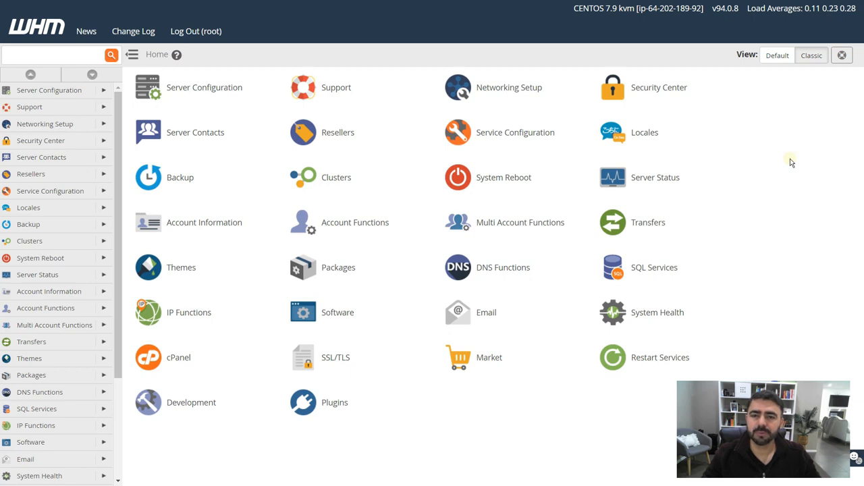
mouse_move(783, 155)
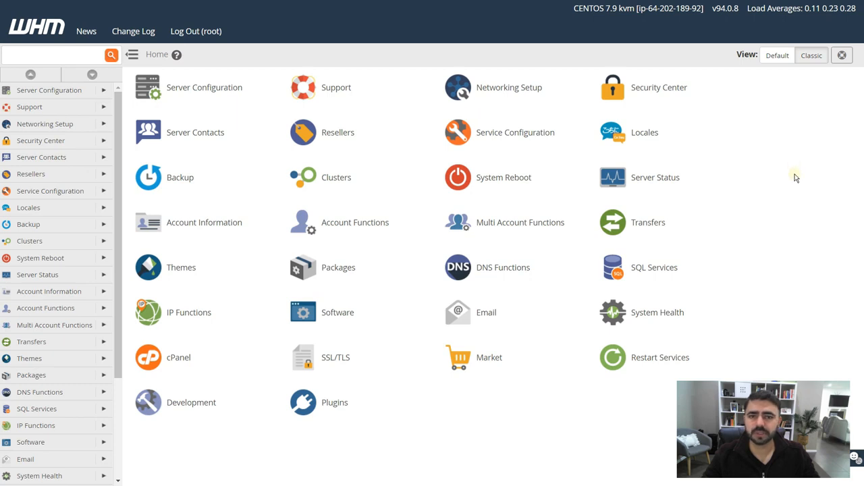
mouse_move(835, 181)
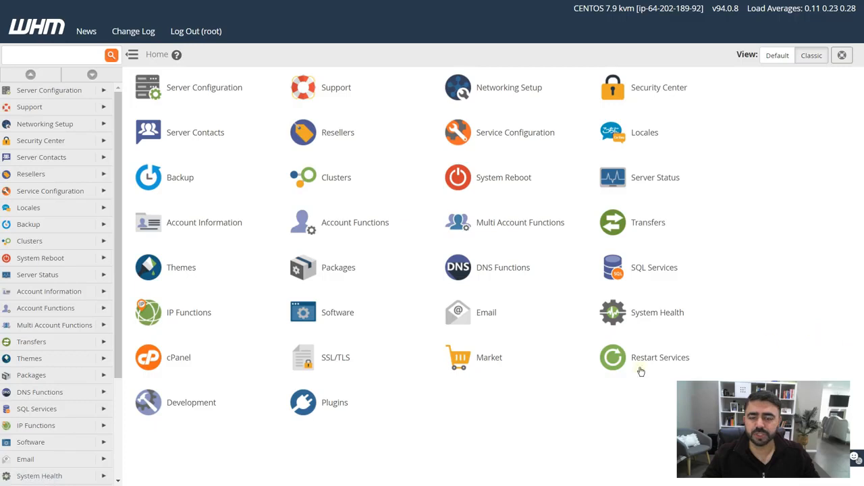
mouse_move(187, 278)
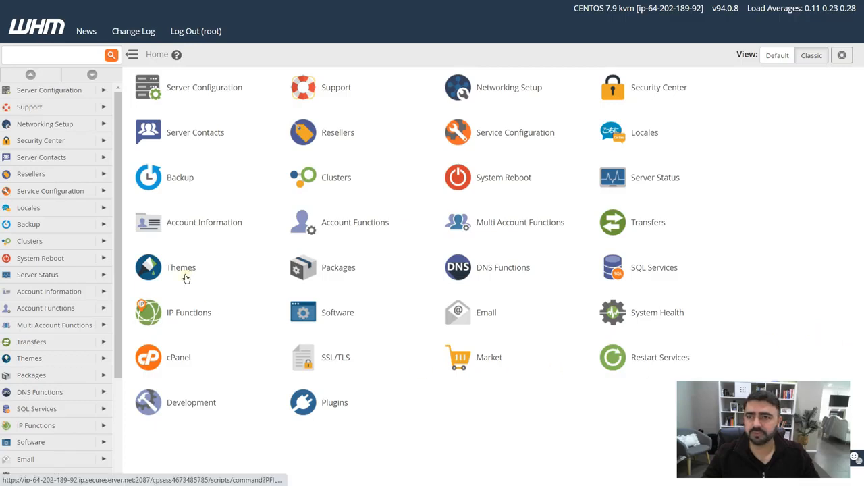
mouse_move(204, 221)
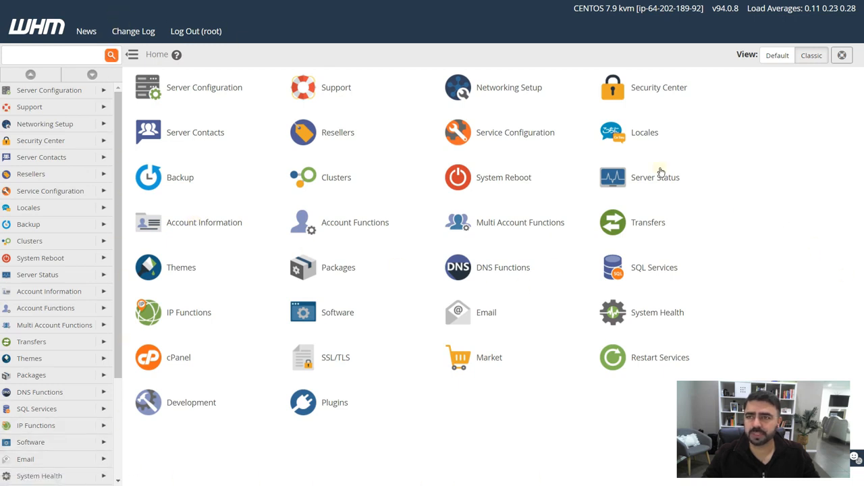
mouse_move(323, 106)
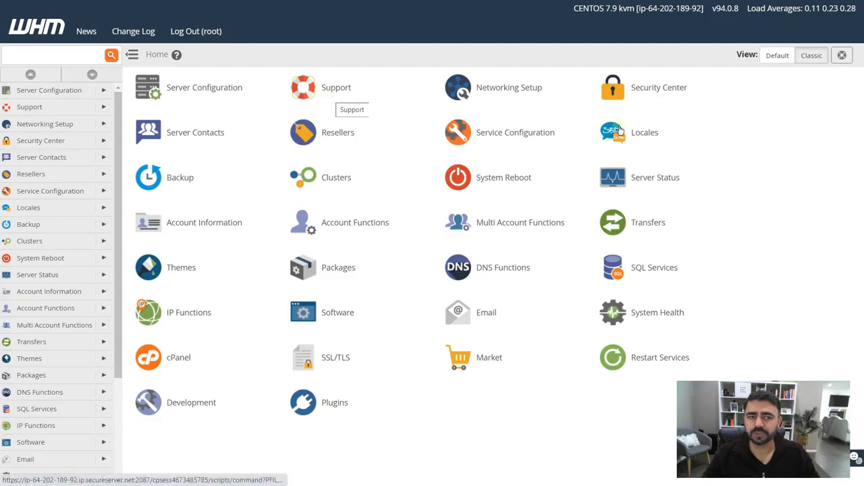
mouse_move(356, 229)
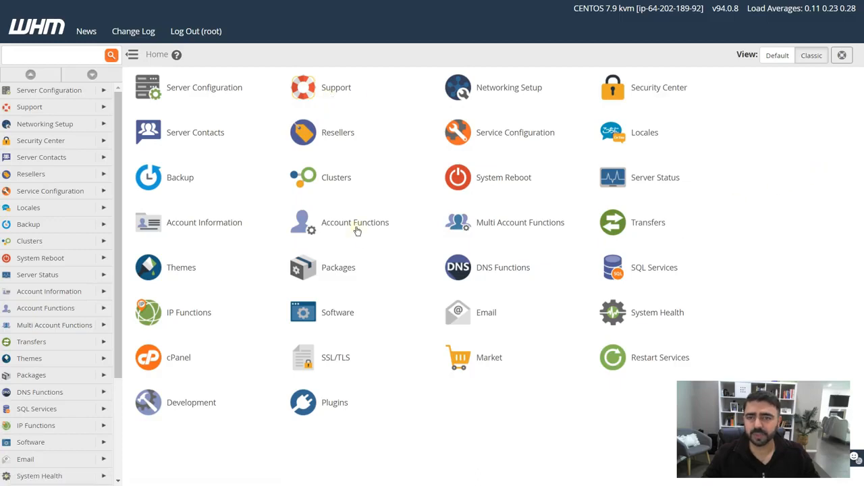
mouse_move(370, 224)
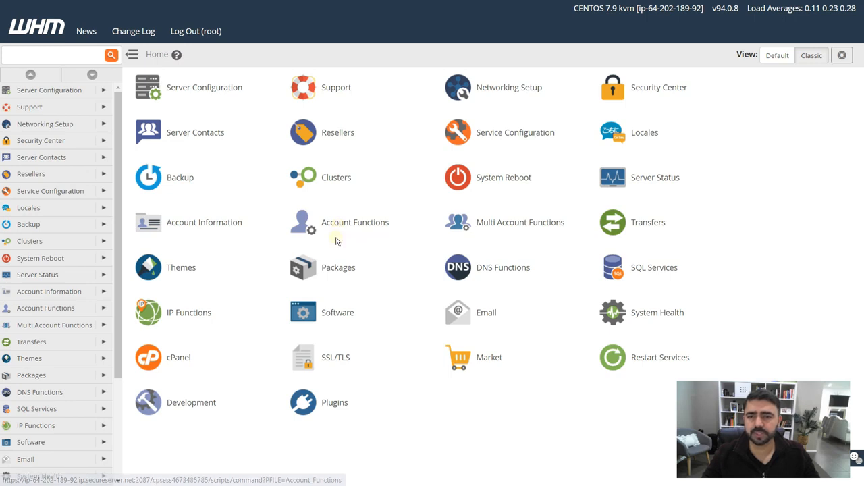
mouse_move(192, 227)
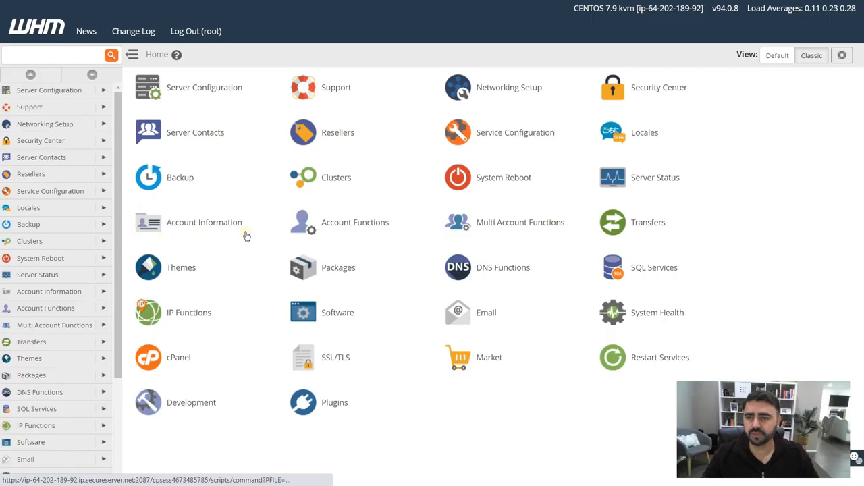
mouse_move(265, 235)
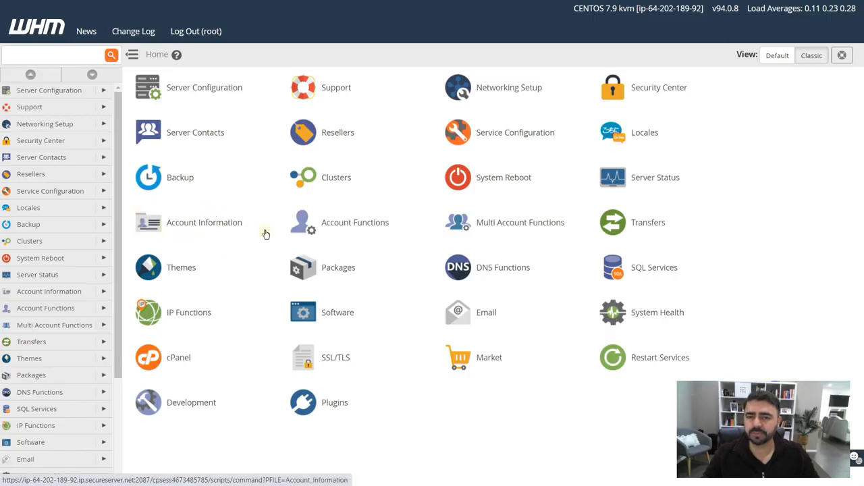
mouse_move(296, 222)
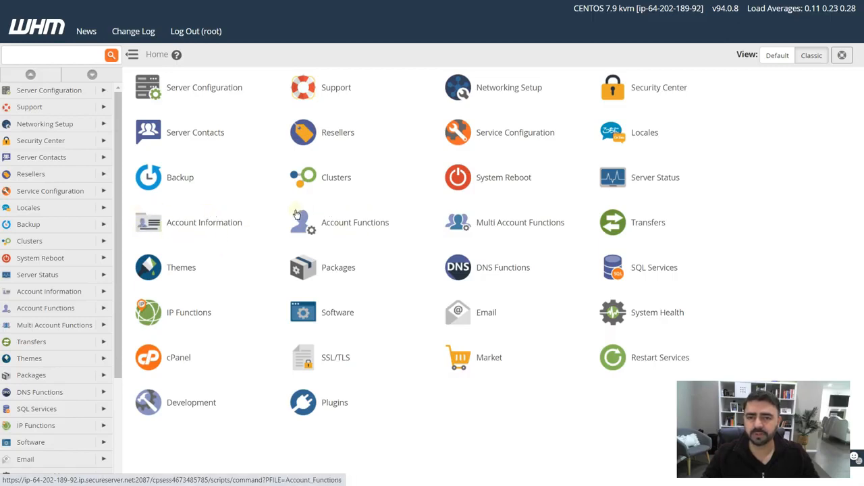
mouse_move(334, 226)
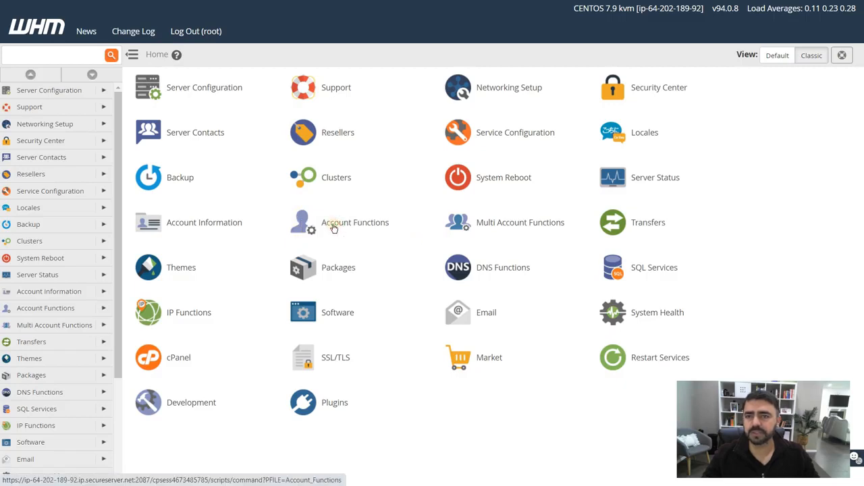
- Go to WHM's Account Functions section listing the account management tools
left_click(354, 221)
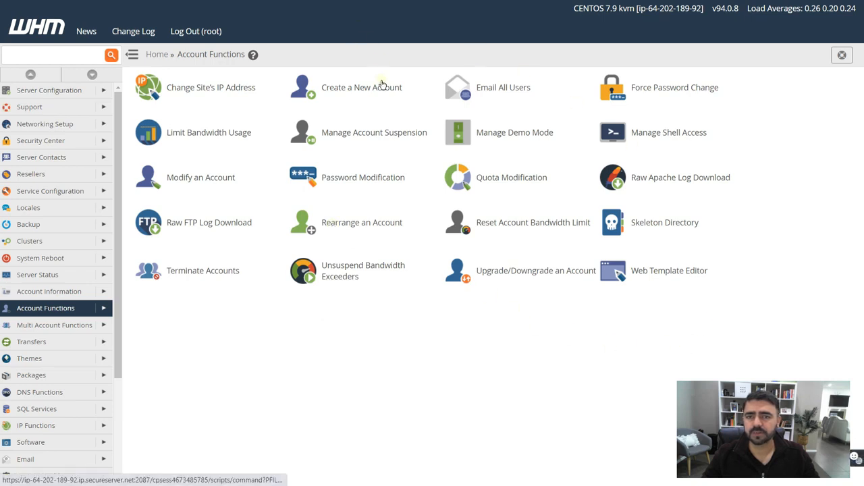
mouse_move(354, 92)
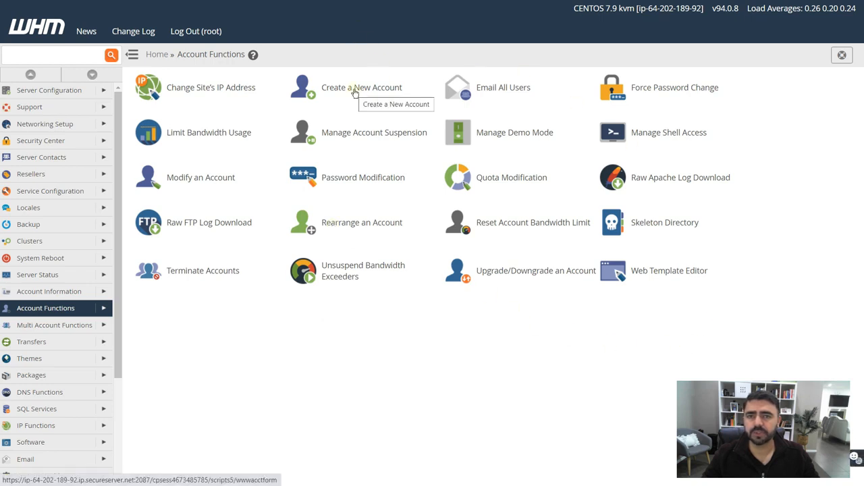
- Begin a new account and enter the domain bizwiz.com
left_click(362, 87)
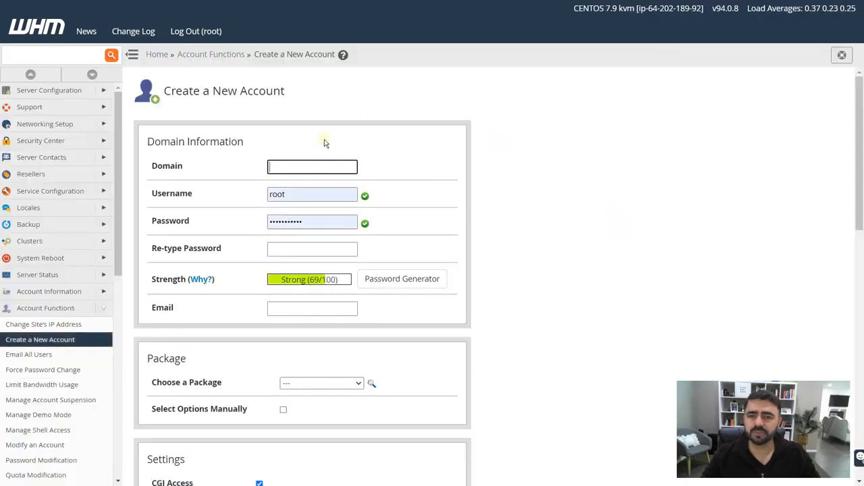
type("b")
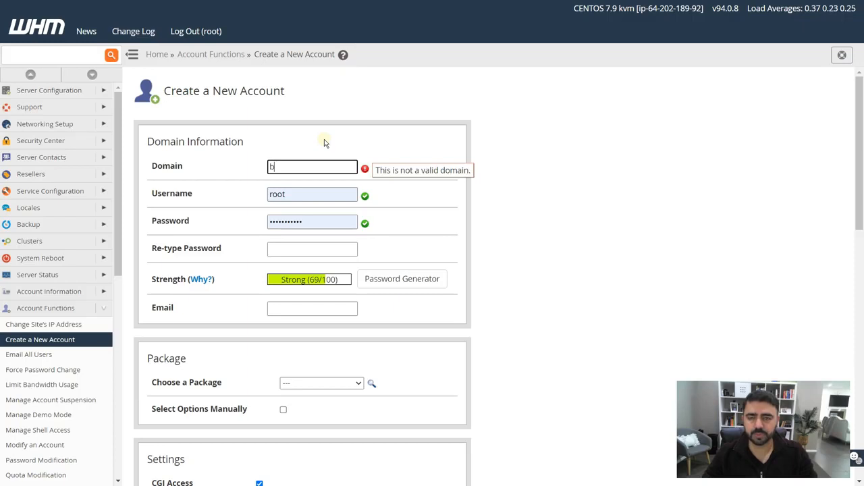
type("izw")
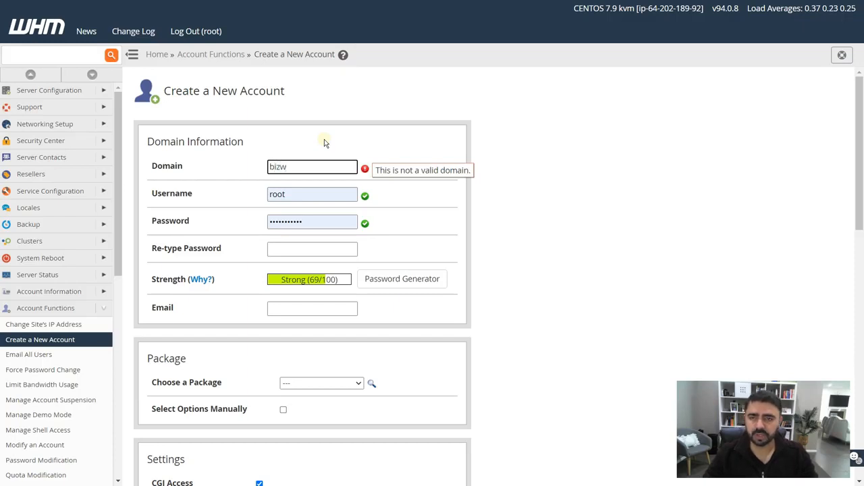
type("iz")
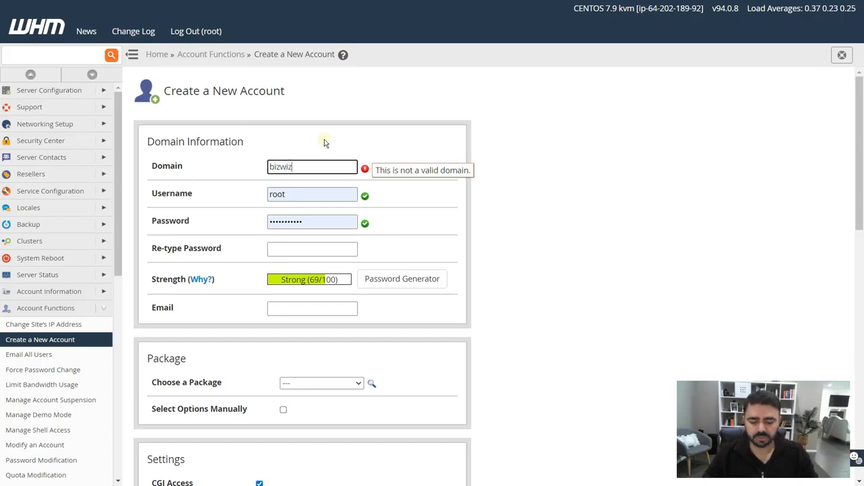
type(".com")
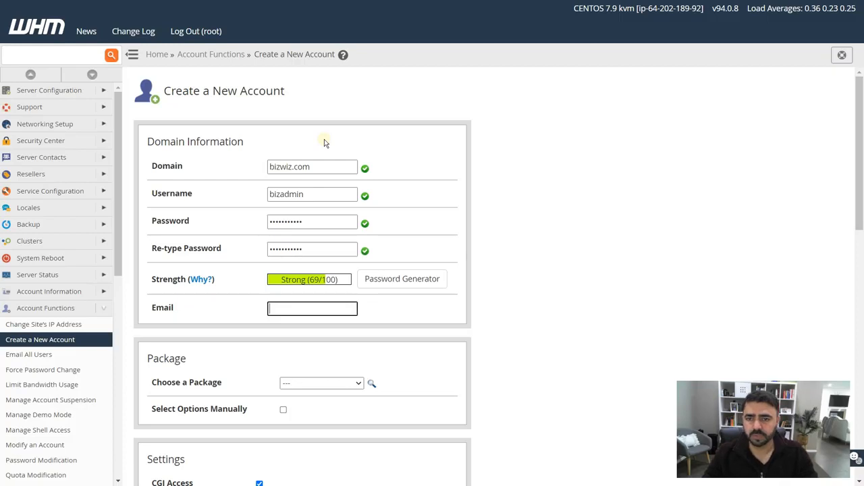
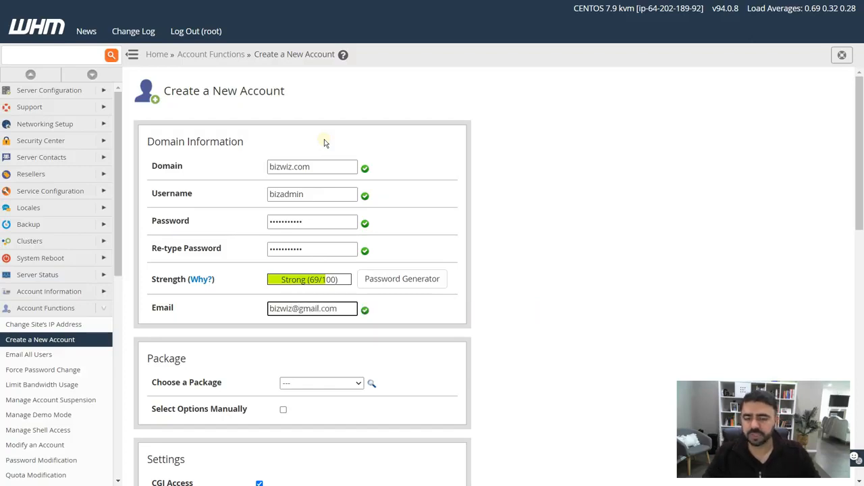
- Choose the 'default' hosting package for the new account, leaving other settings preset
scroll("down", 3)
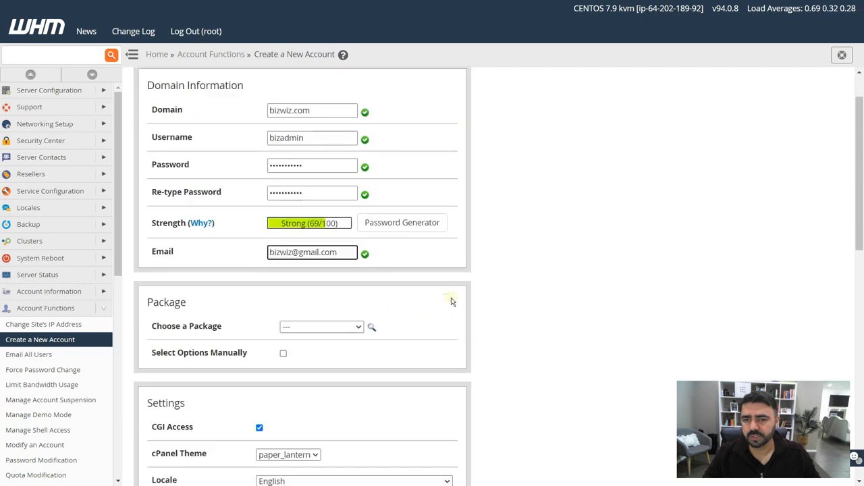
mouse_move(180, 291)
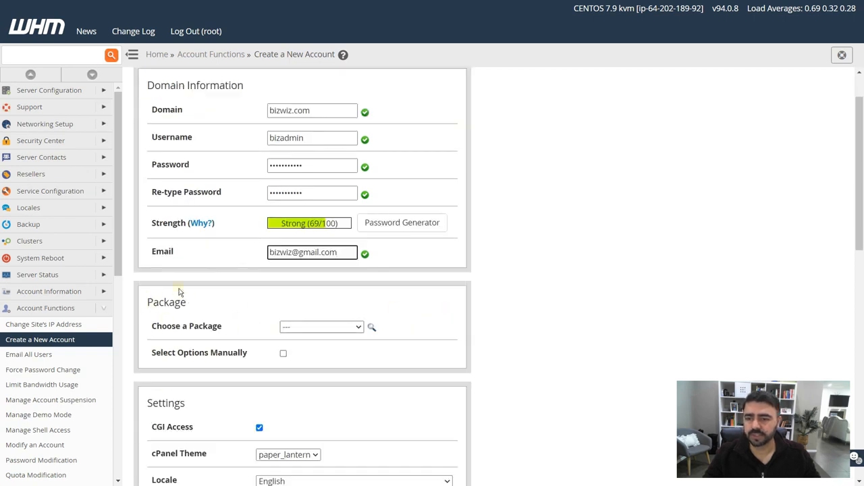
mouse_move(322, 297)
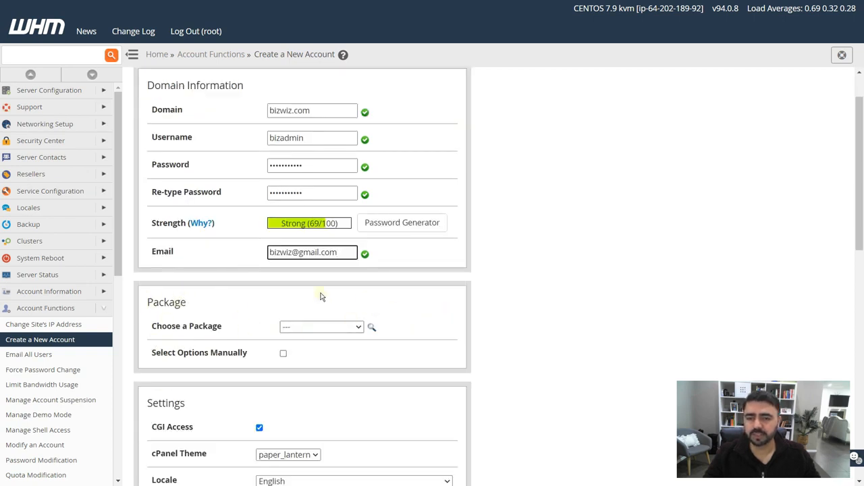
scroll("down", 3)
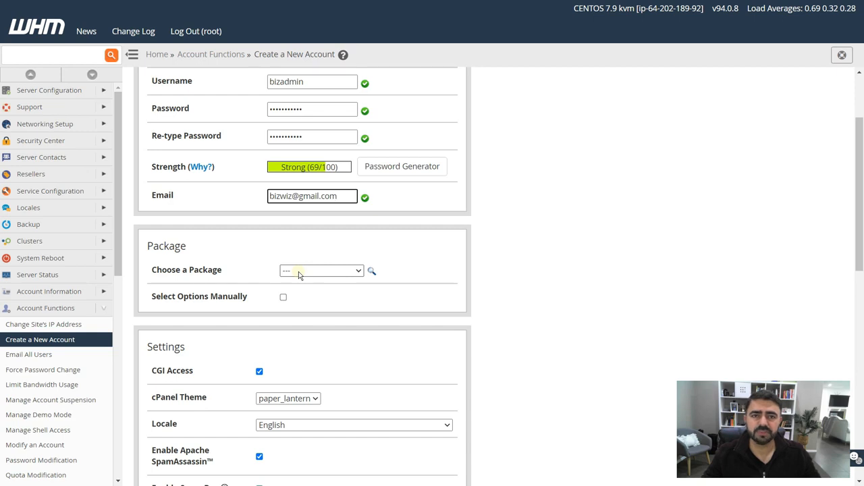
left_click(321, 270)
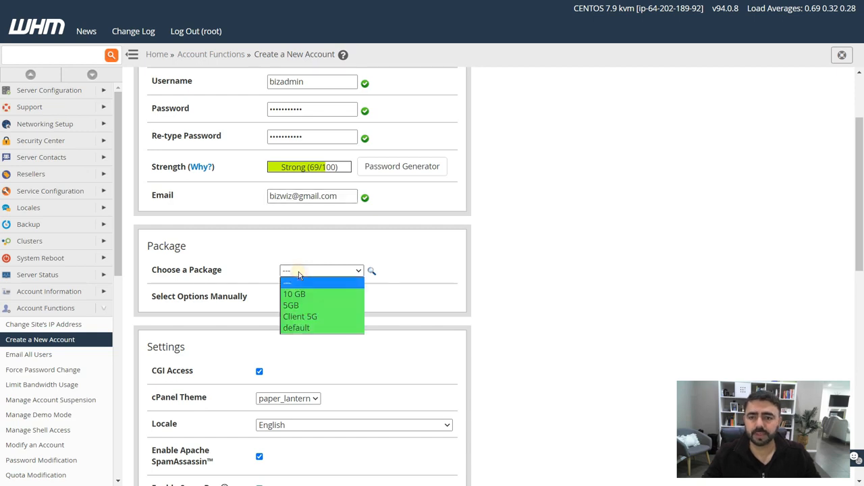
mouse_move(300, 316)
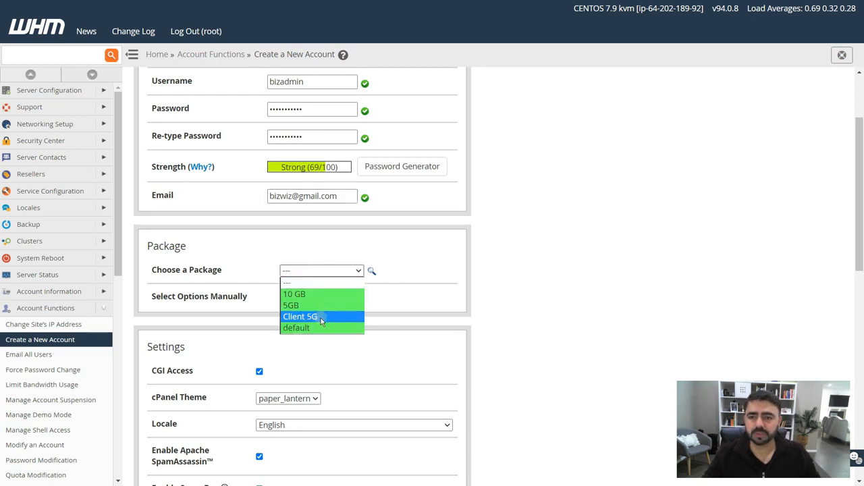
mouse_move(321, 328)
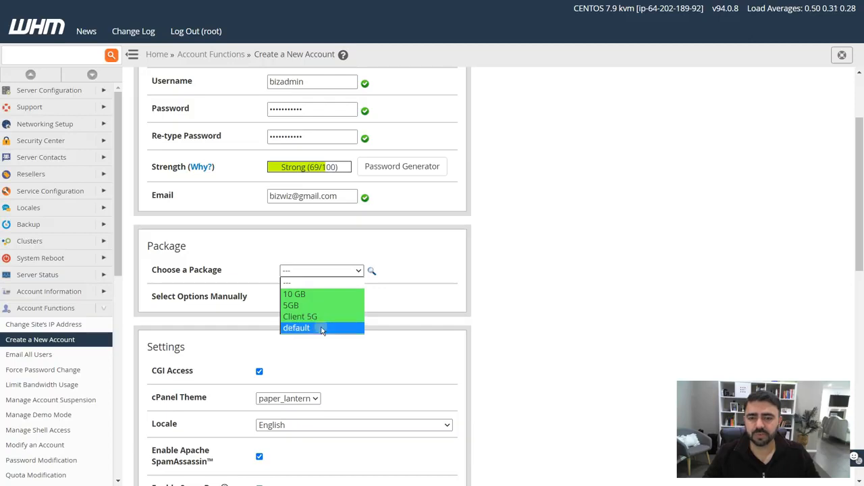
left_click(297, 328)
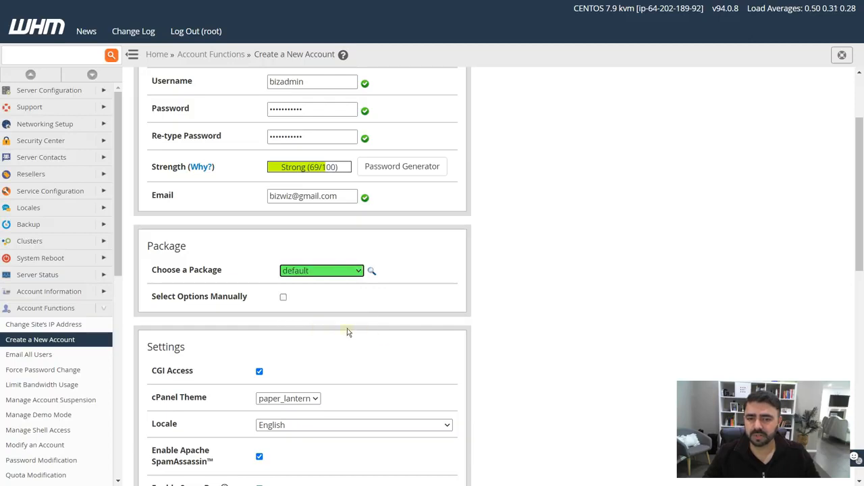
mouse_move(415, 249)
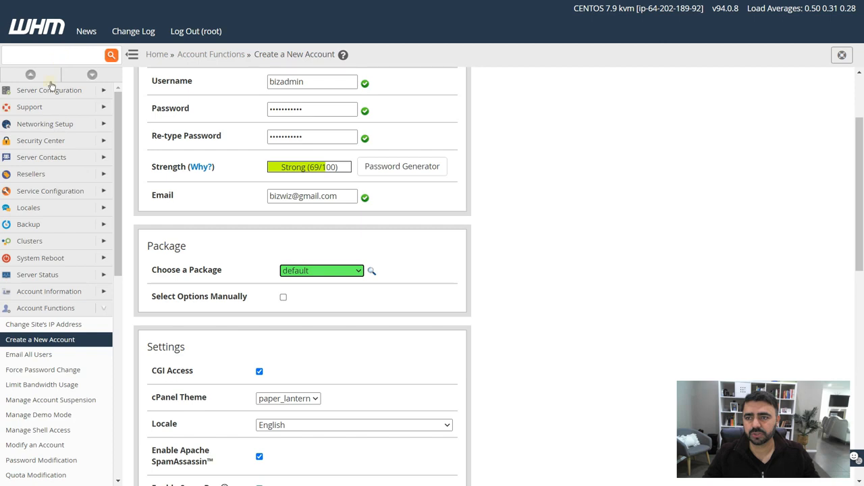
mouse_move(614, 251)
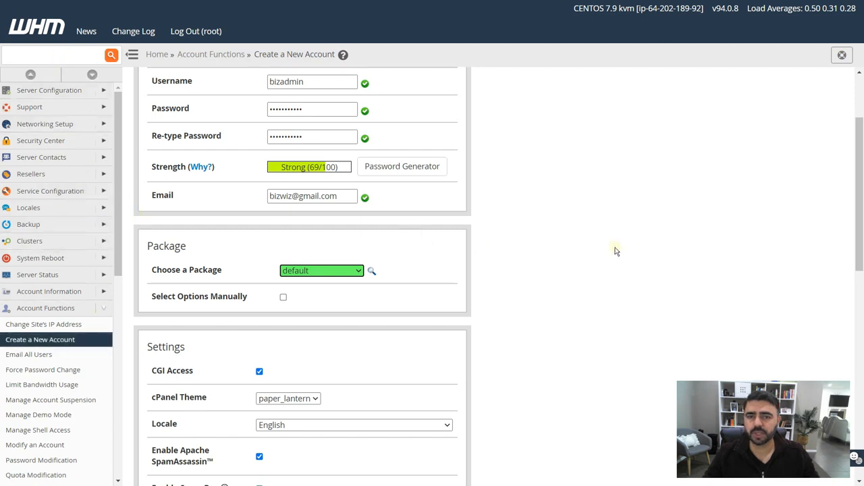
mouse_move(272, 270)
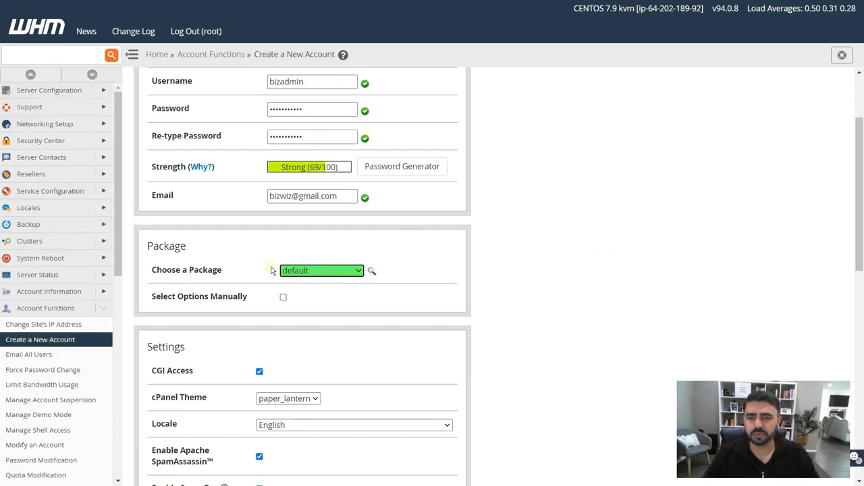
mouse_move(407, 283)
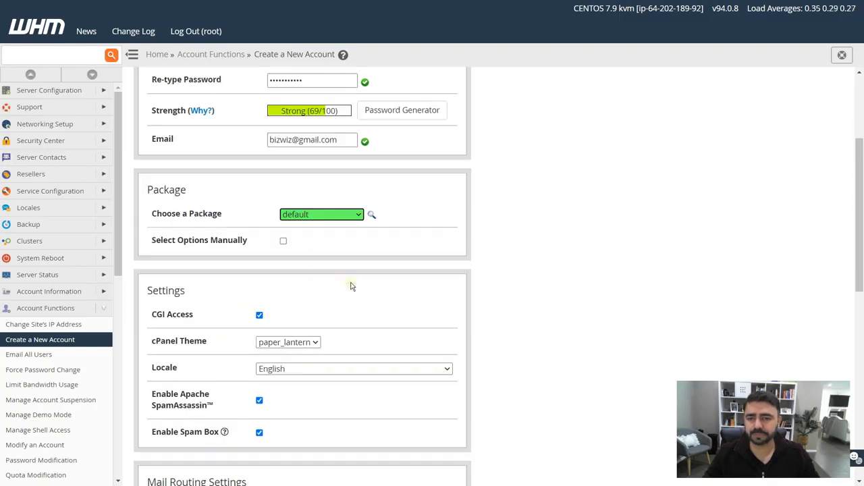
mouse_move(236, 243)
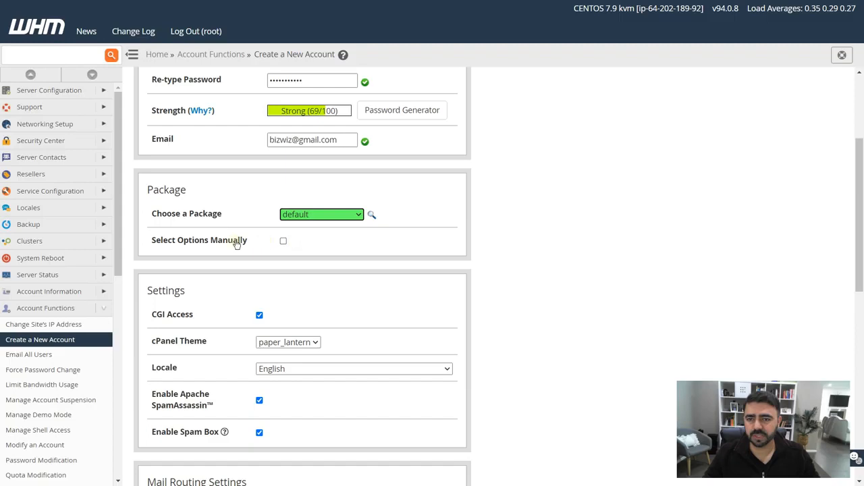
left_click(283, 240)
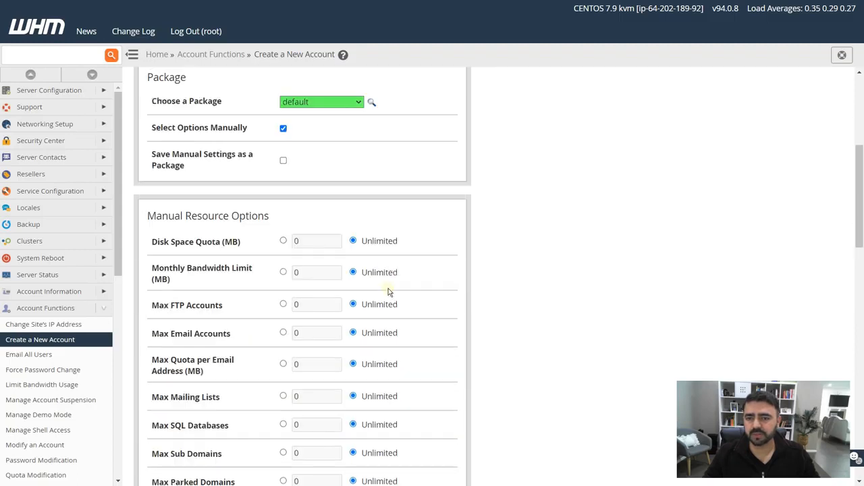
scroll("down", 3)
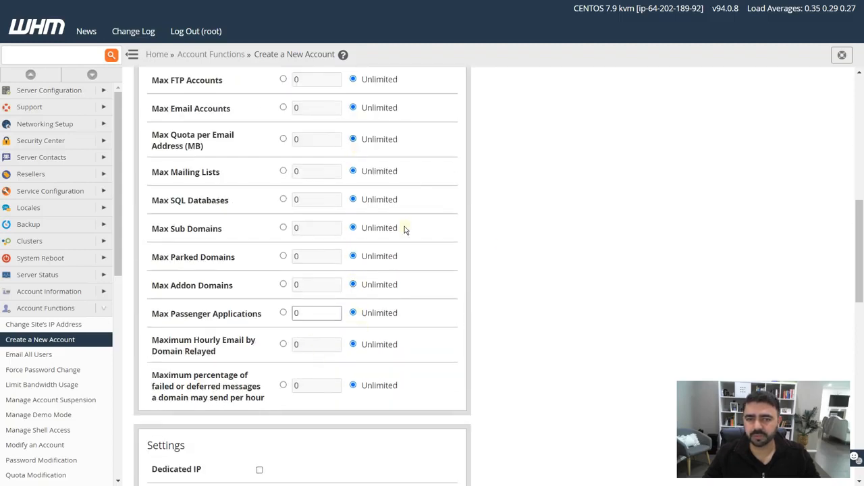
scroll("up", 3)
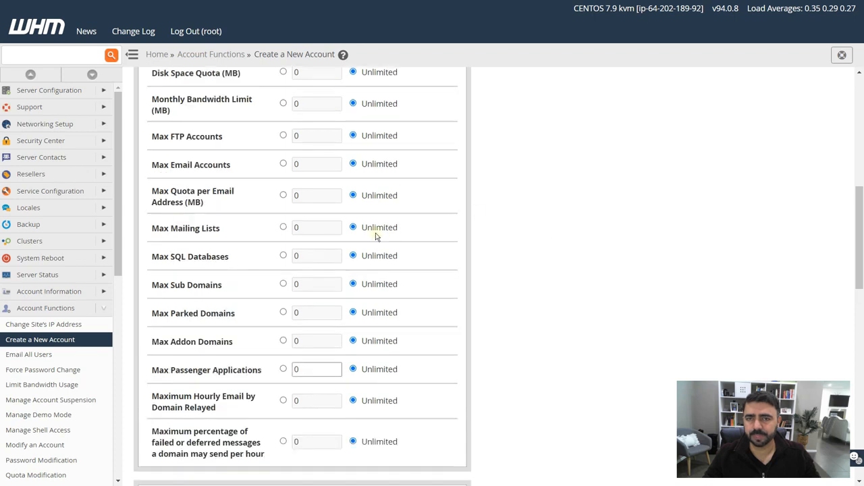
scroll("up", 3)
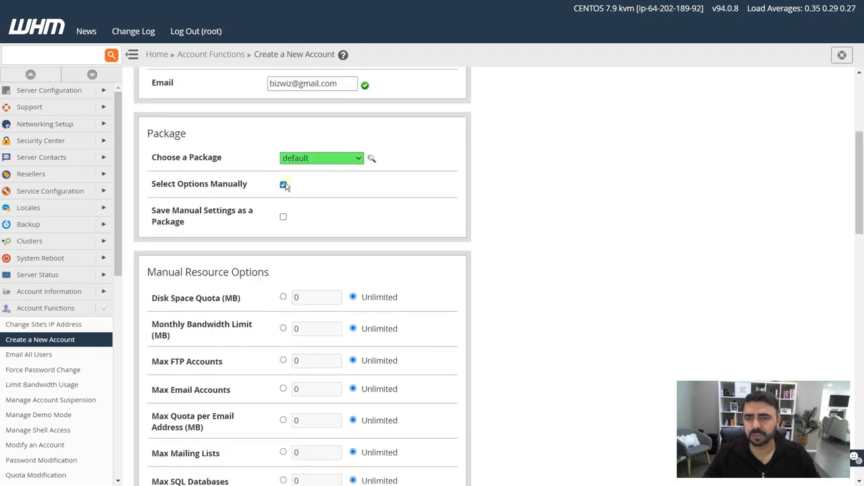
left_click(284, 183)
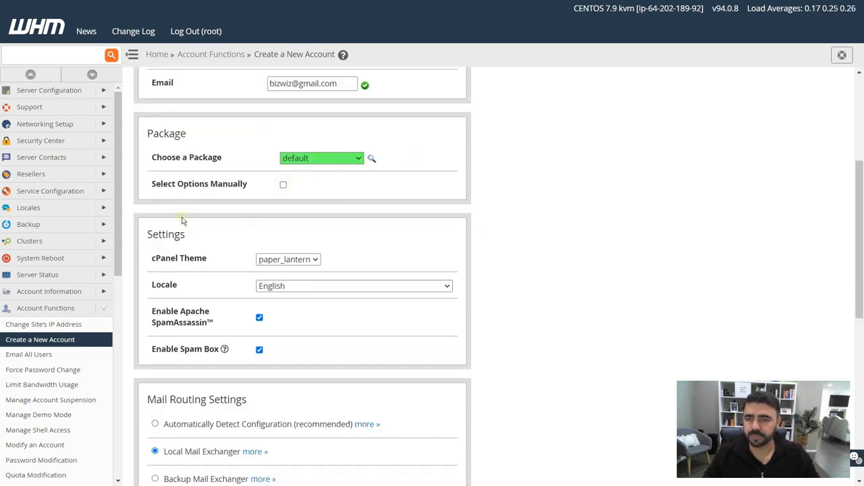
mouse_move(213, 262)
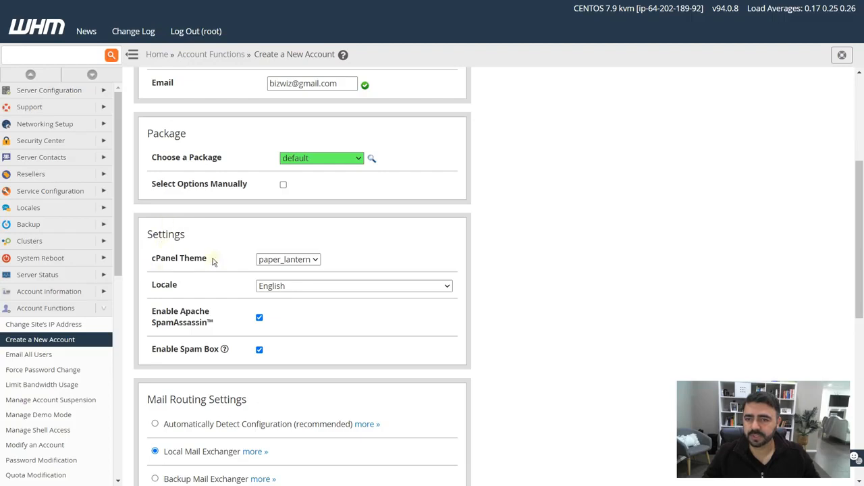
mouse_move(302, 270)
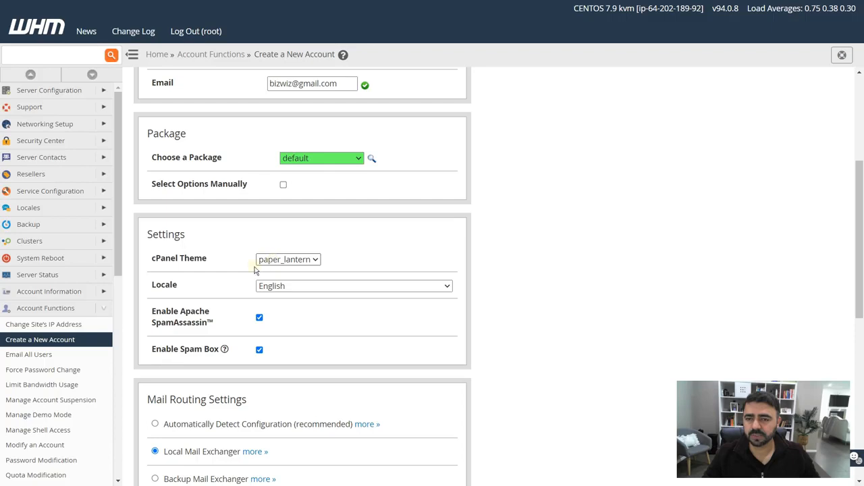
mouse_move(243, 280)
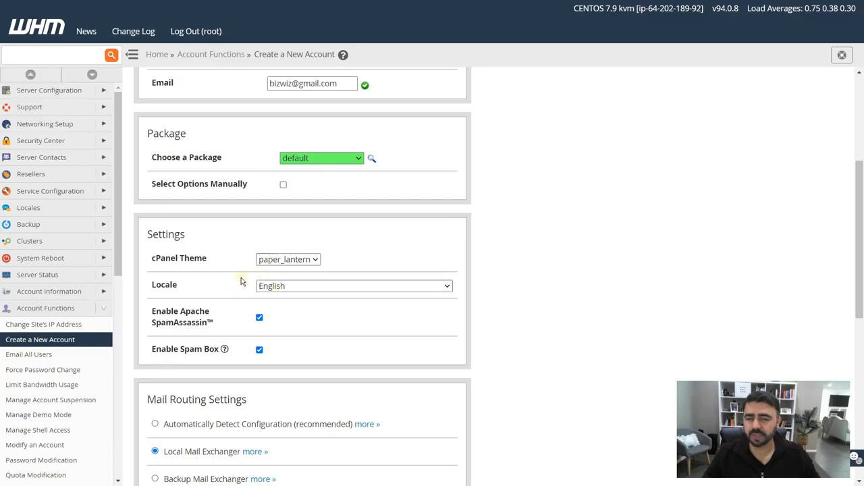
mouse_move(243, 324)
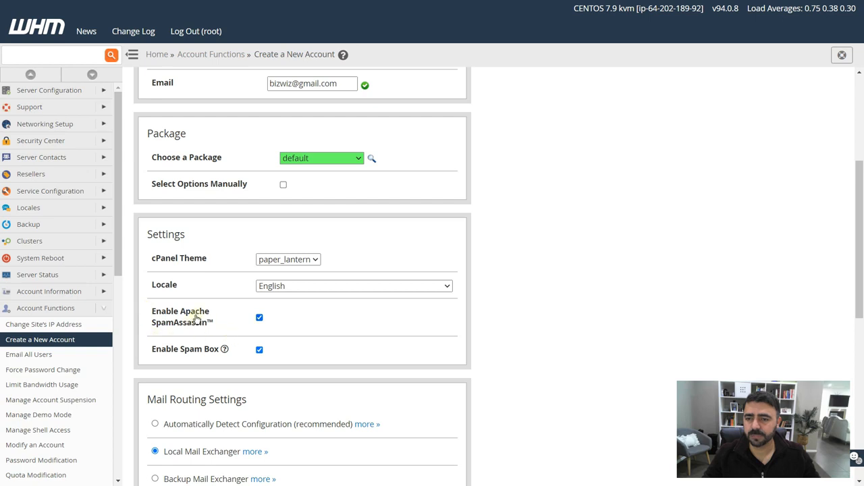
mouse_move(169, 319)
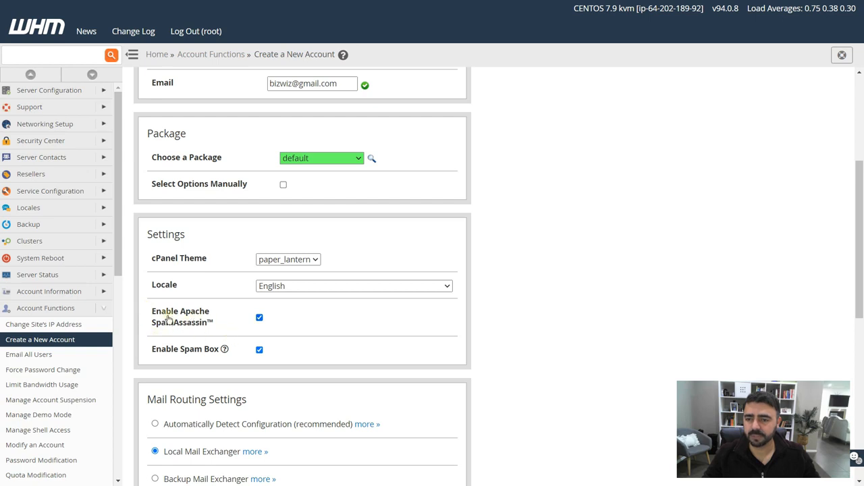
mouse_move(142, 303)
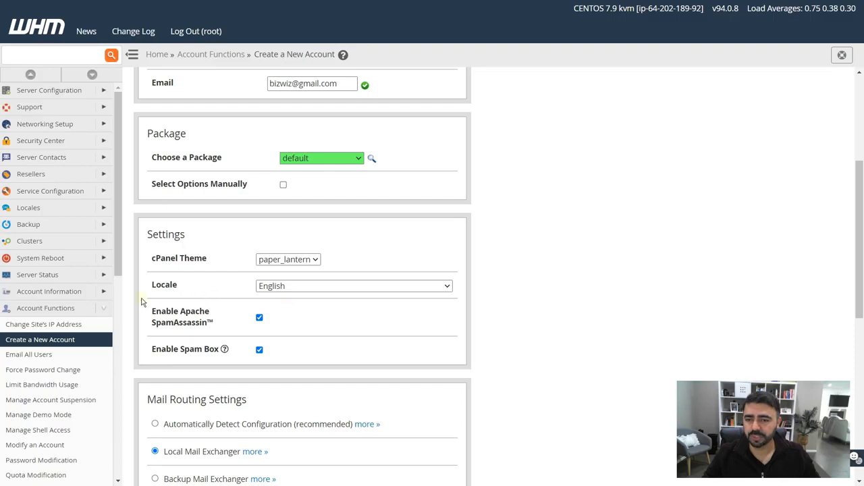
mouse_move(289, 319)
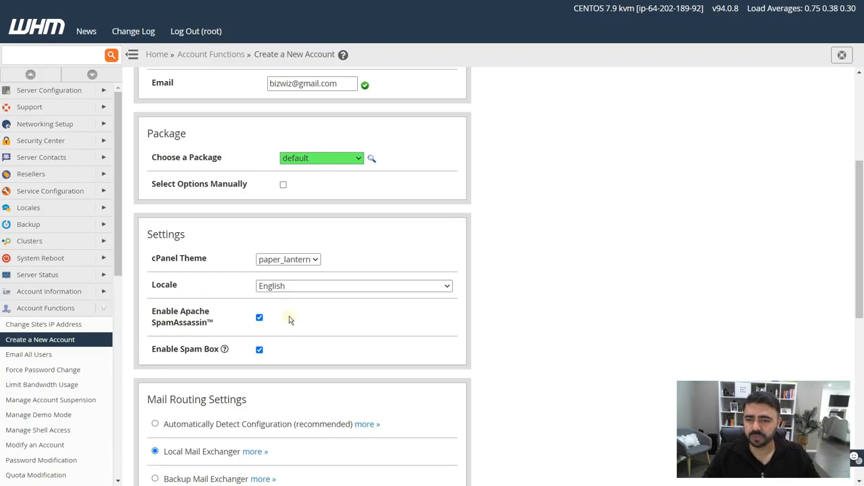
mouse_move(286, 304)
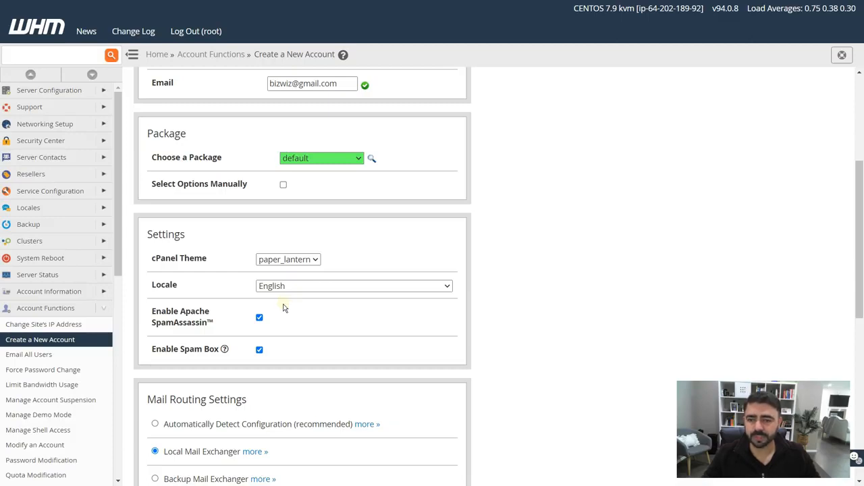
mouse_move(264, 332)
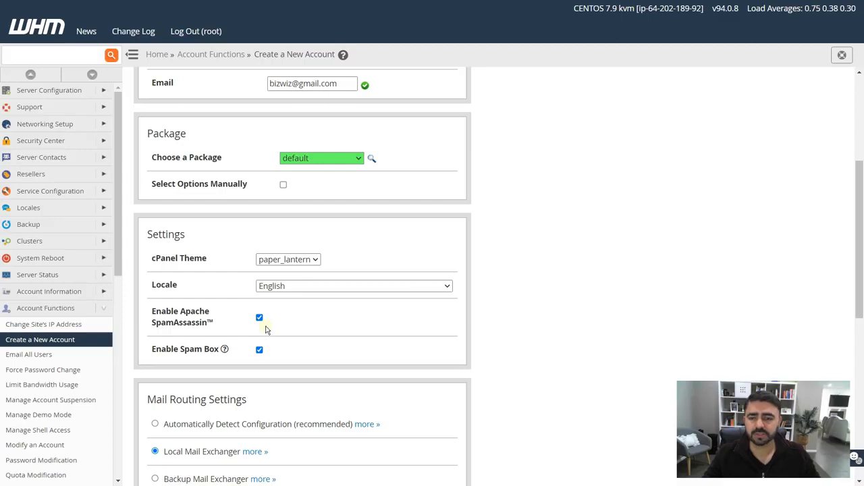
mouse_move(156, 340)
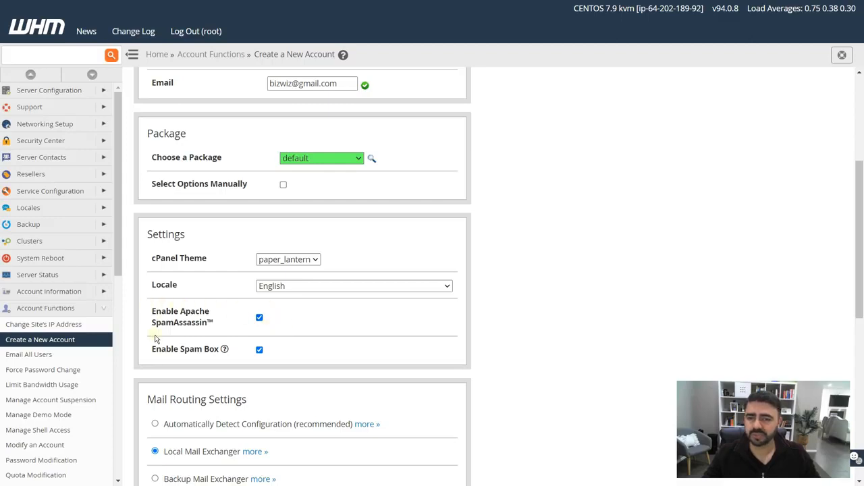
mouse_move(295, 364)
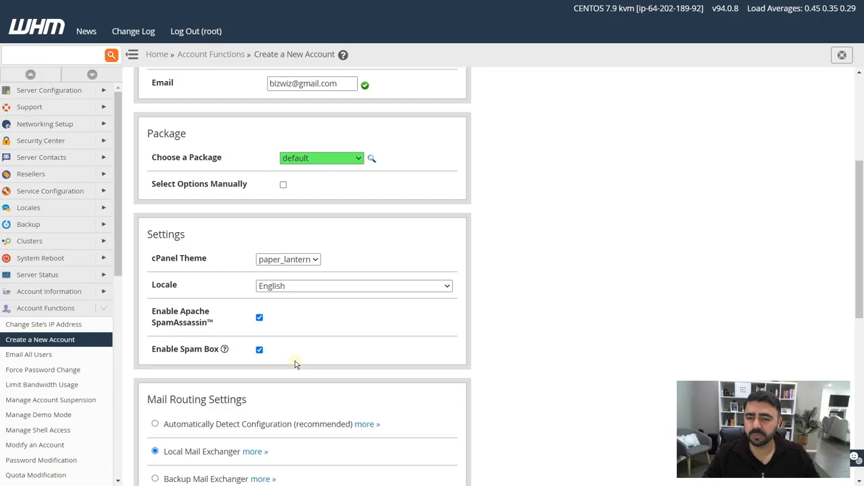
mouse_move(324, 343)
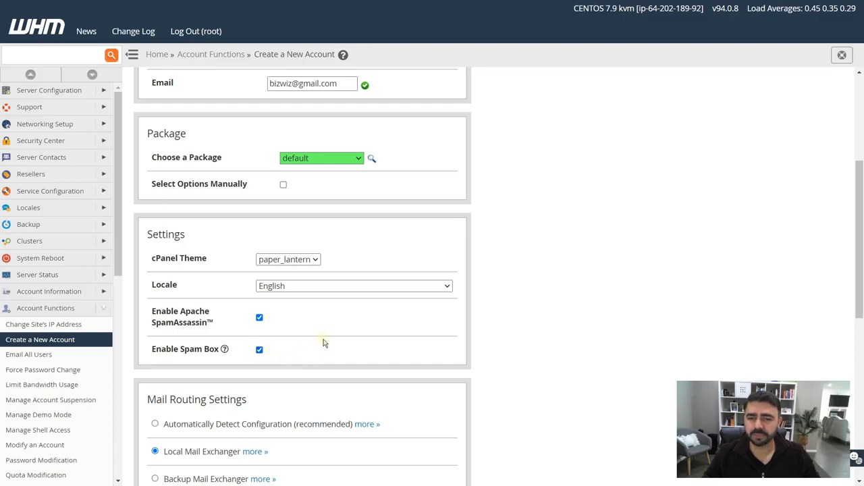
mouse_move(281, 303)
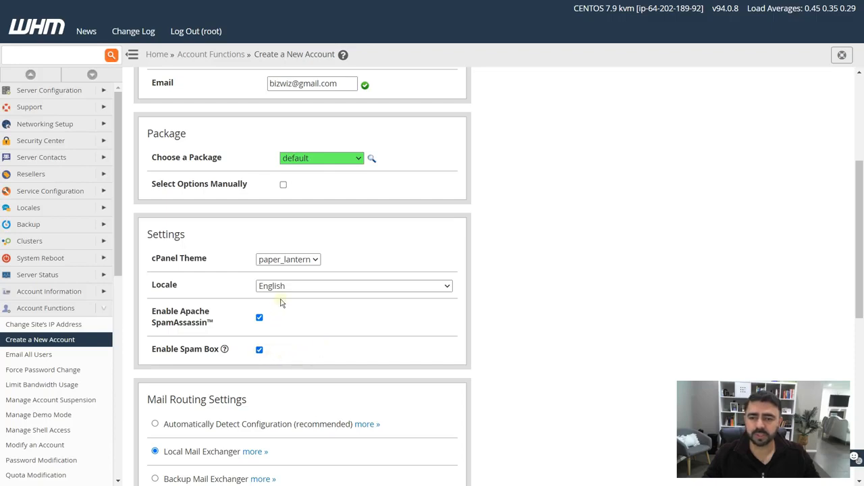
mouse_move(168, 365)
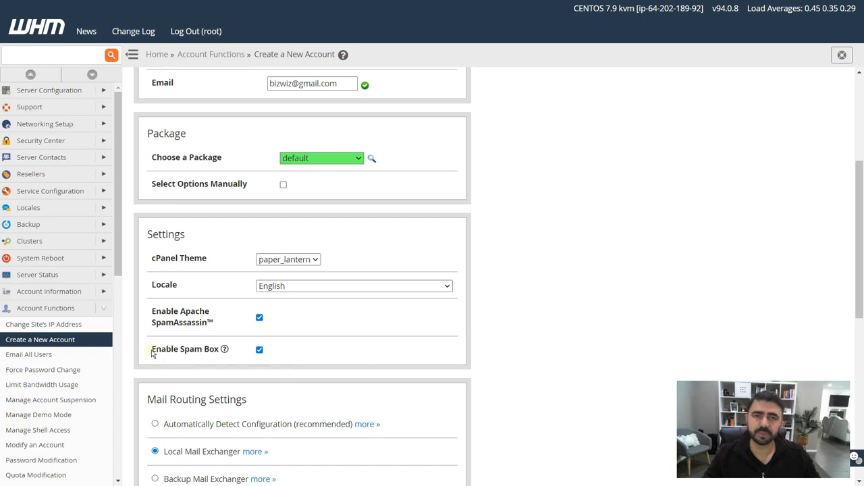
mouse_move(199, 329)
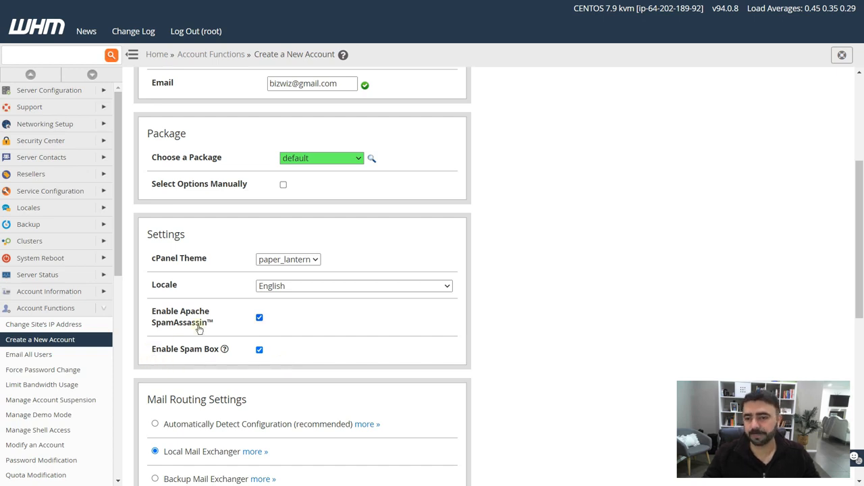
scroll("down", 3)
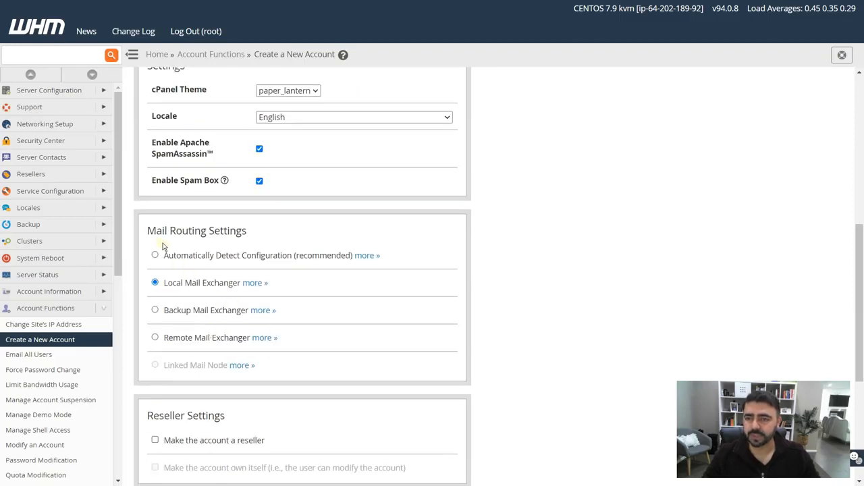
mouse_move(195, 255)
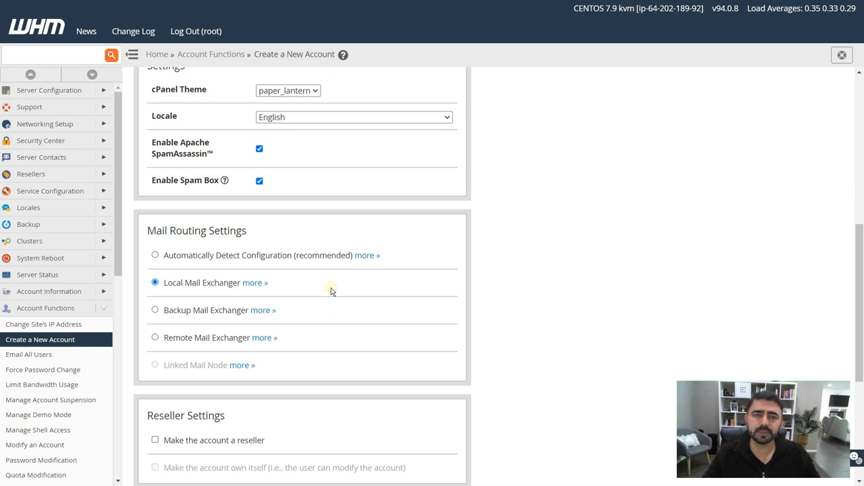
mouse_move(202, 283)
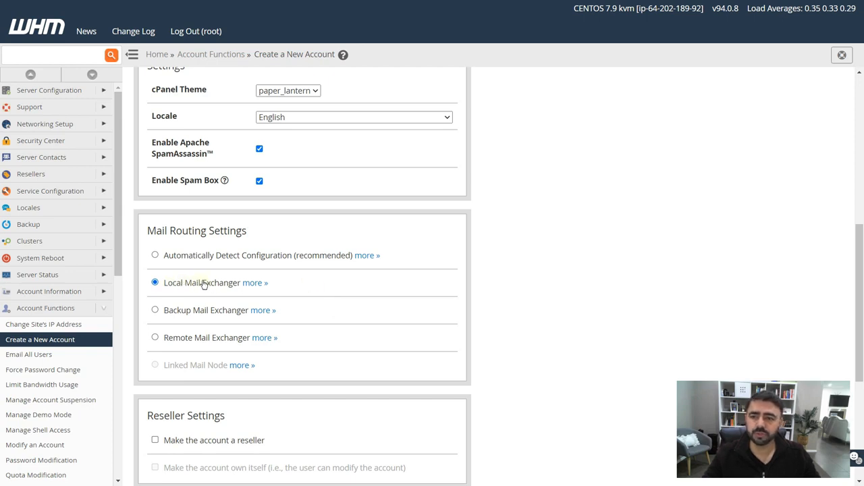
mouse_move(322, 285)
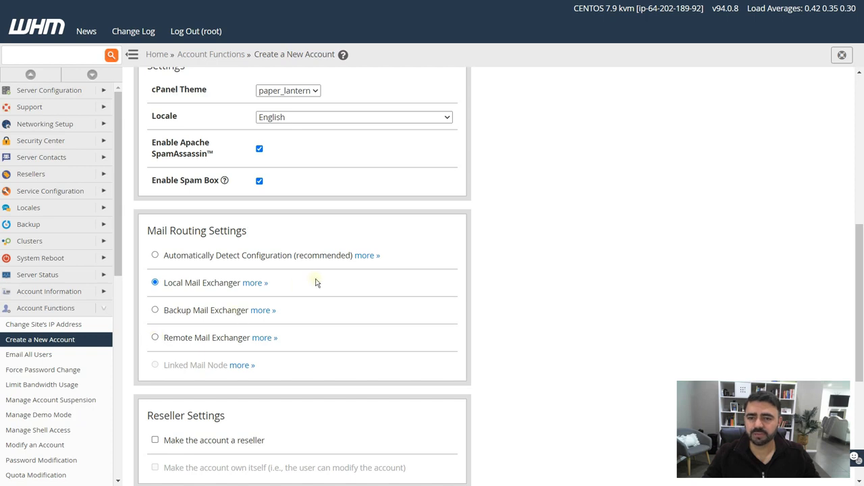
mouse_move(292, 290)
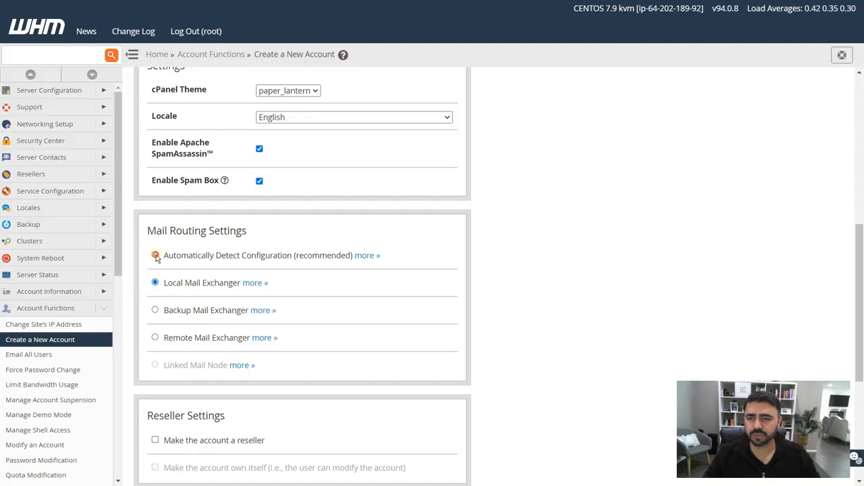
left_click(154, 255)
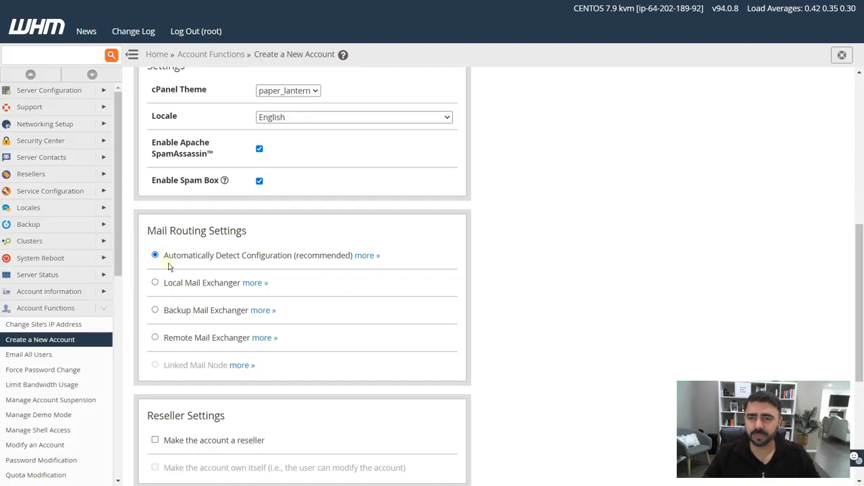
mouse_move(319, 286)
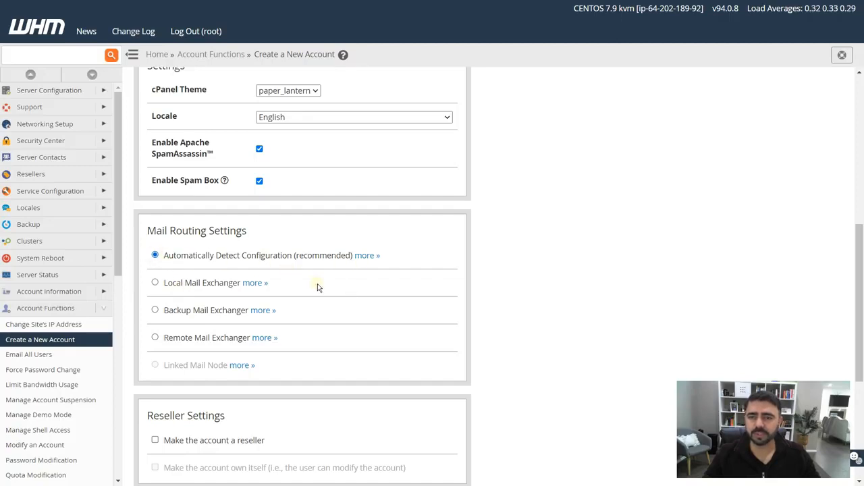
scroll("down", 3)
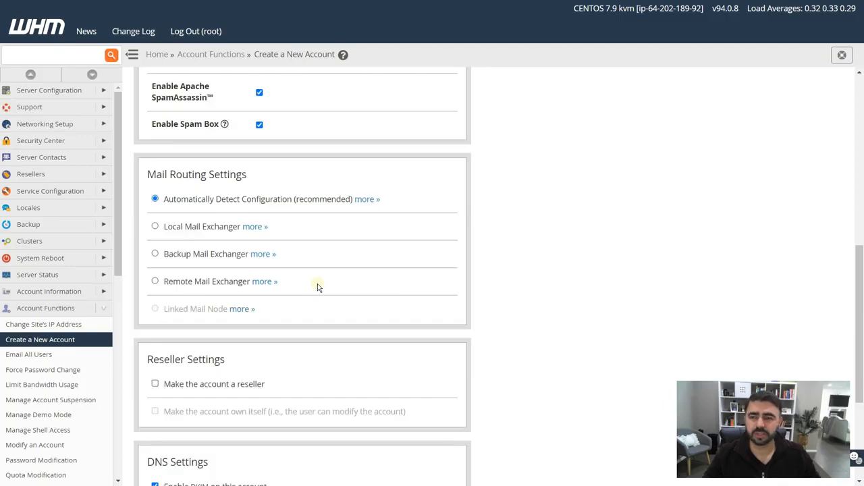
scroll("down", 3)
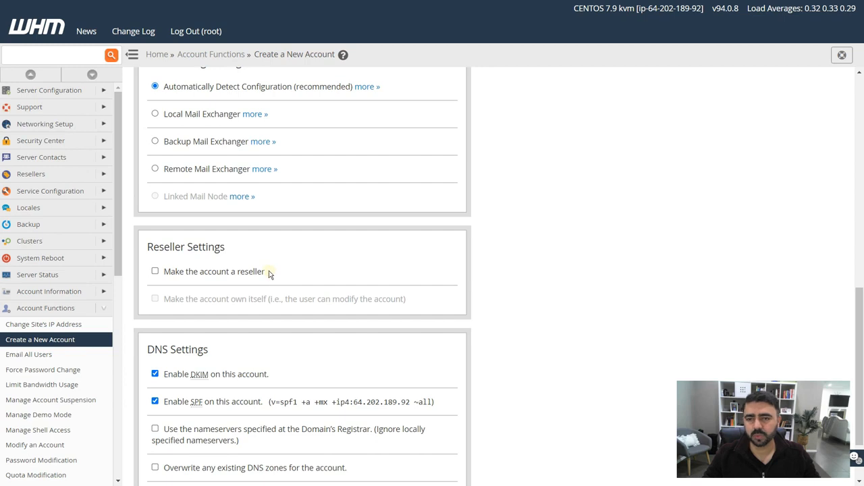
mouse_move(244, 265)
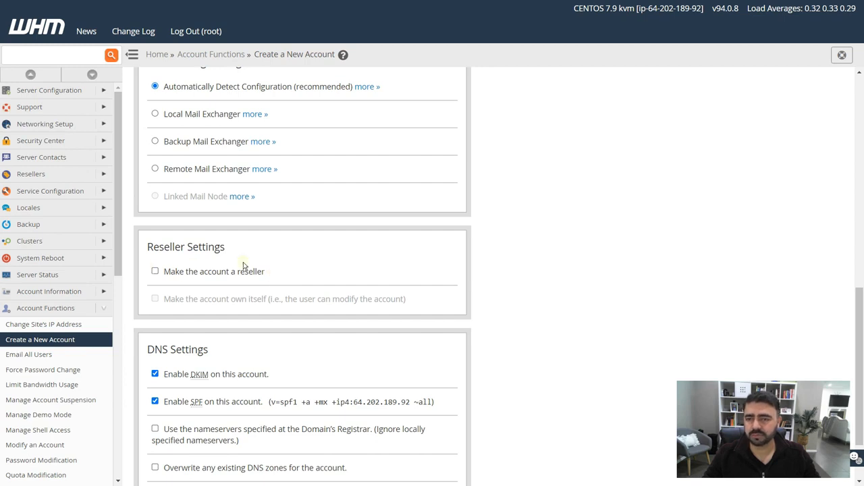
mouse_move(255, 256)
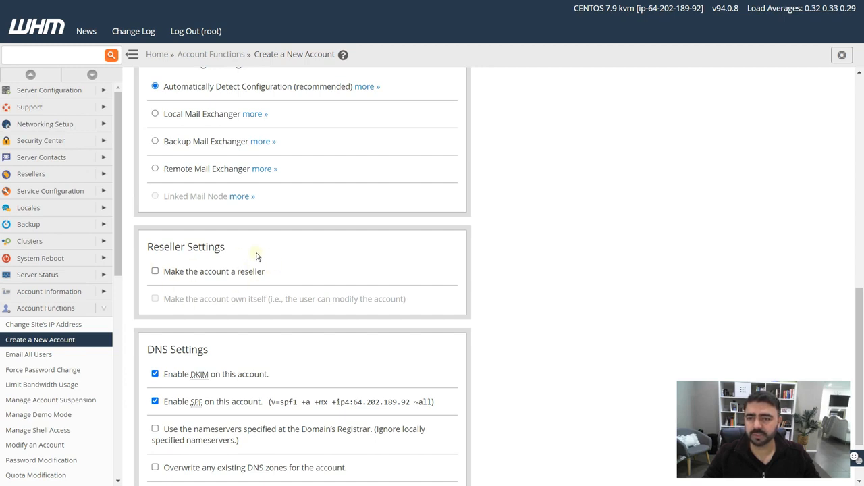
mouse_move(270, 286)
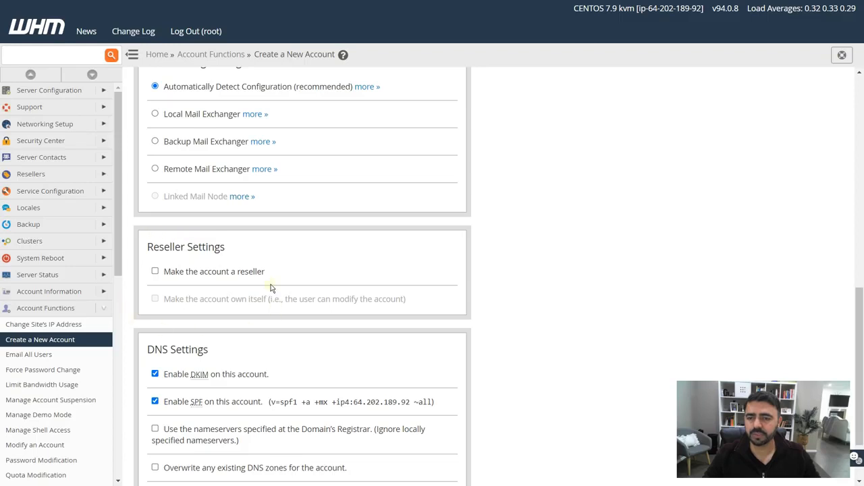
scroll("down", 3)
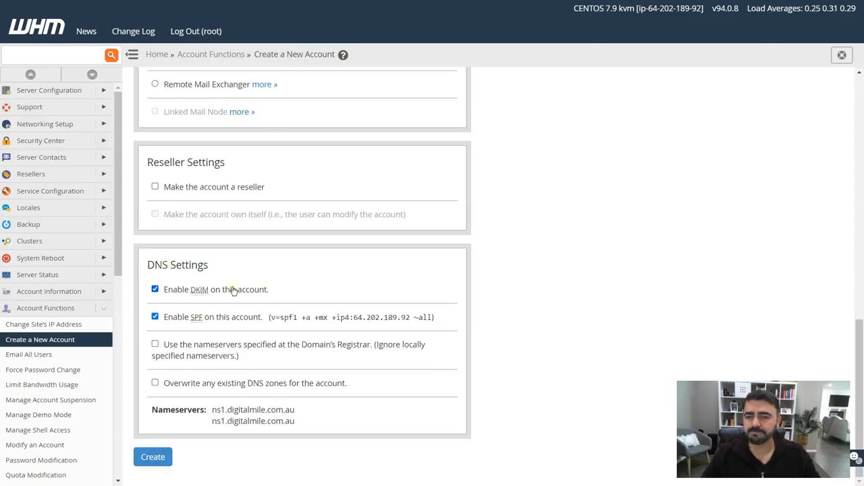
mouse_move(325, 269)
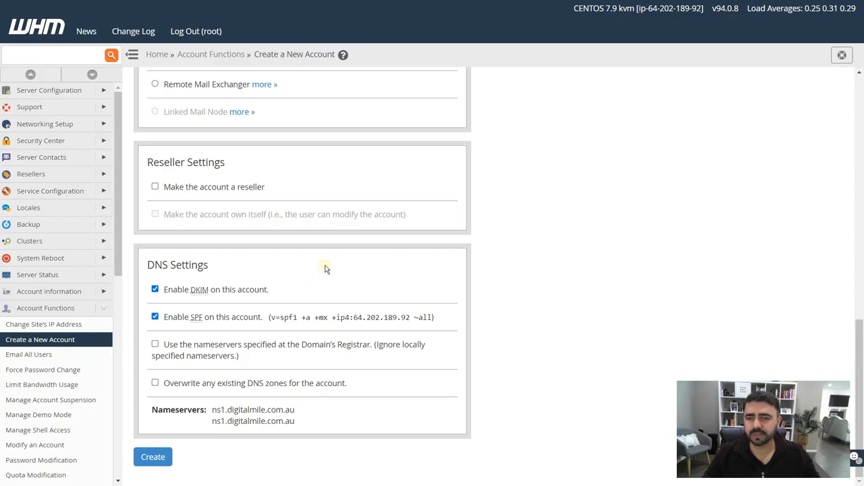
mouse_move(243, 290)
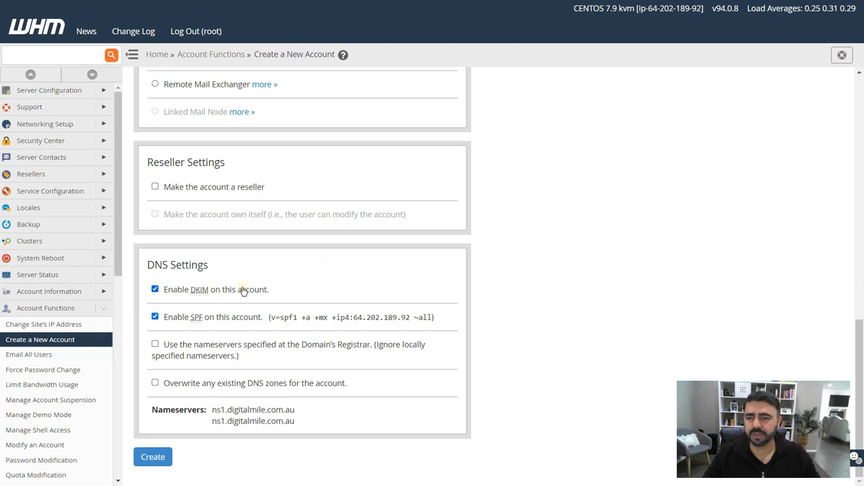
mouse_move(249, 324)
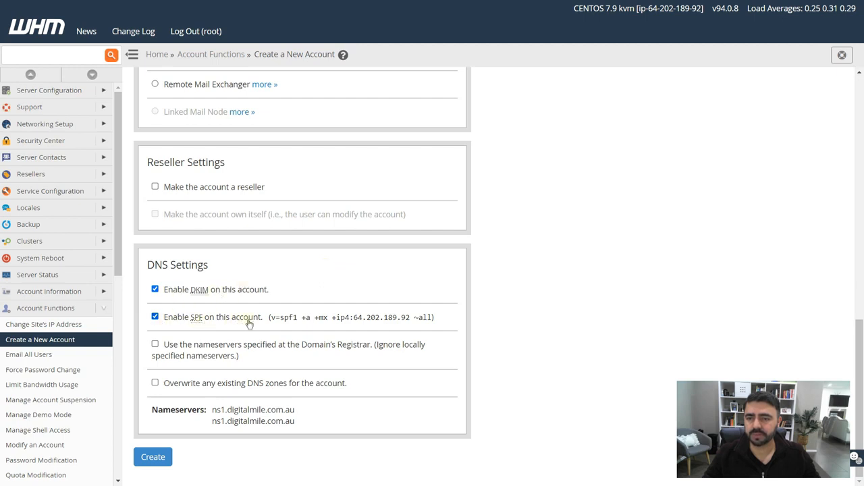
mouse_move(141, 307)
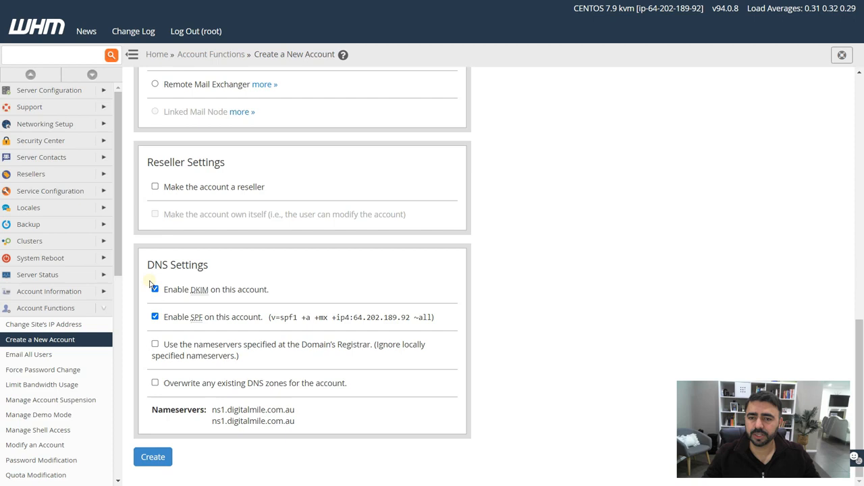
left_click(154, 289)
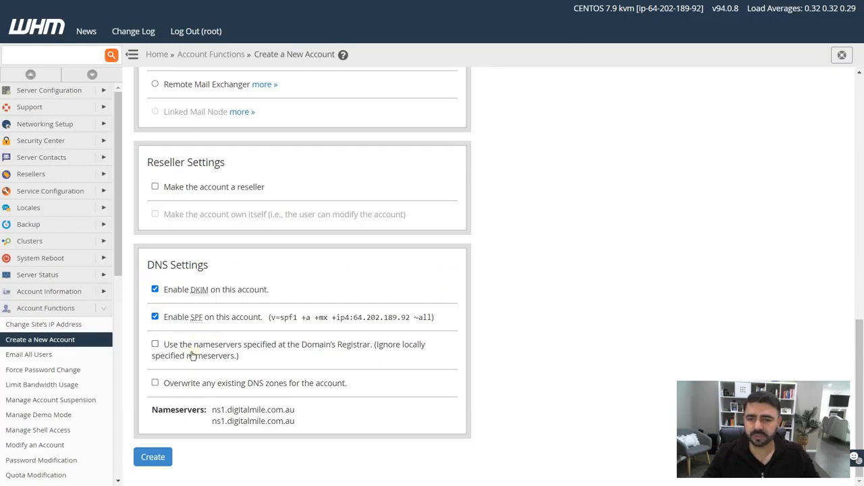
mouse_move(211, 335)
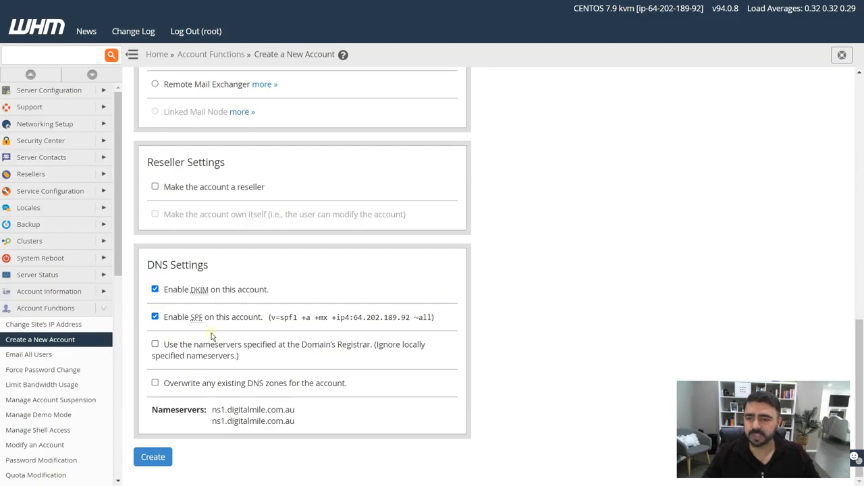
mouse_move(394, 344)
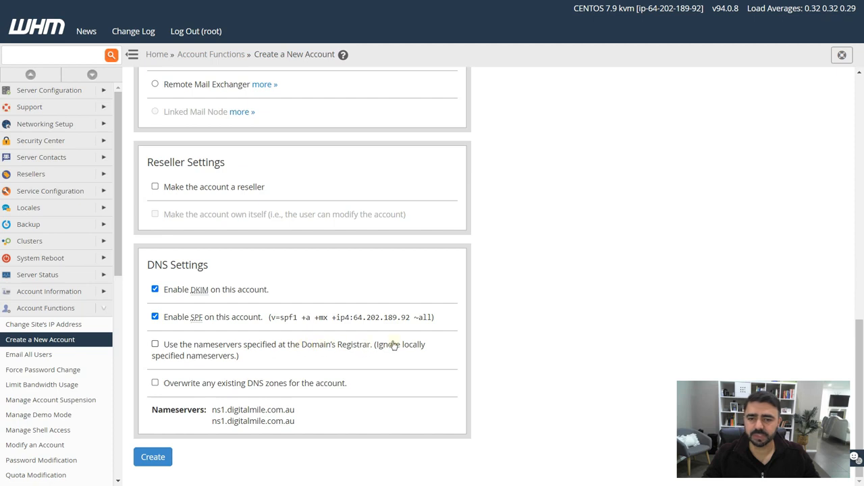
mouse_move(356, 354)
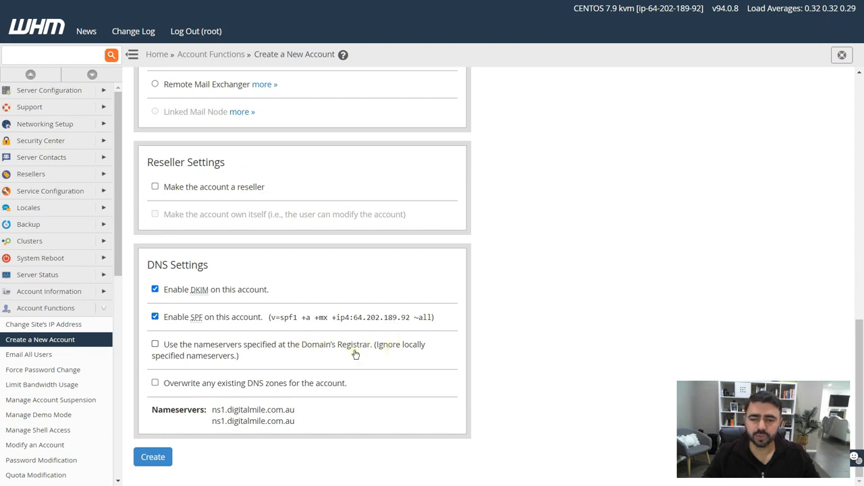
mouse_move(305, 353)
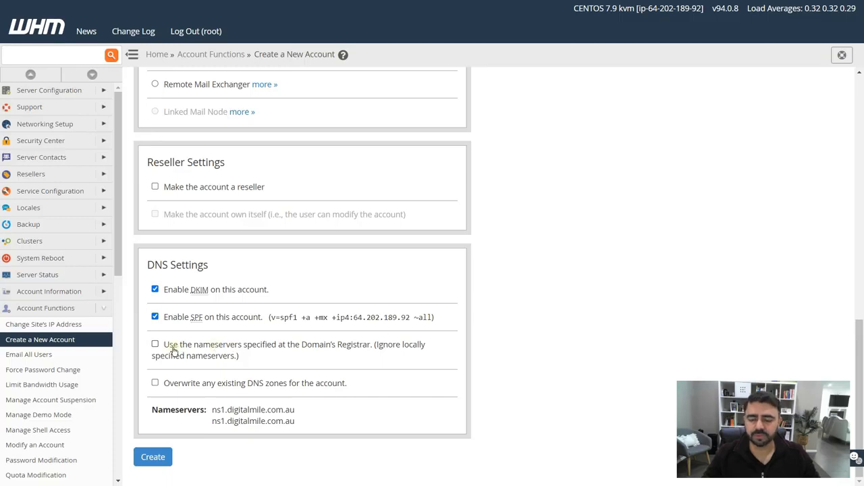
mouse_move(187, 343)
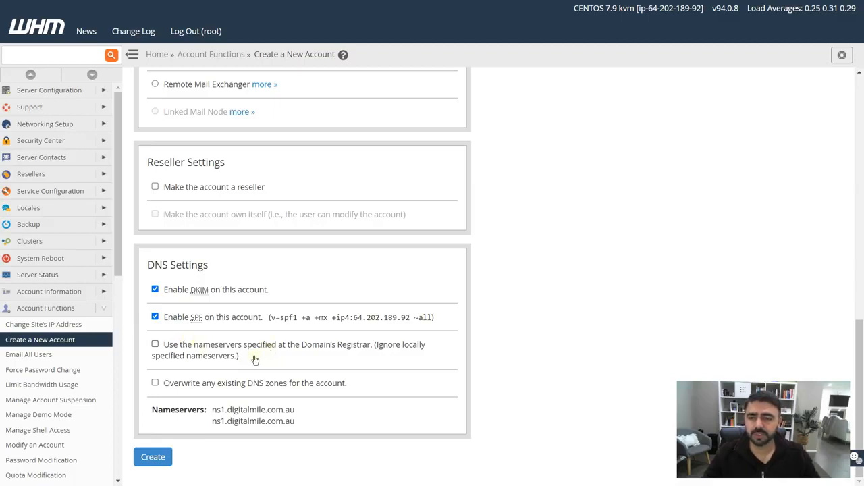
mouse_move(268, 368)
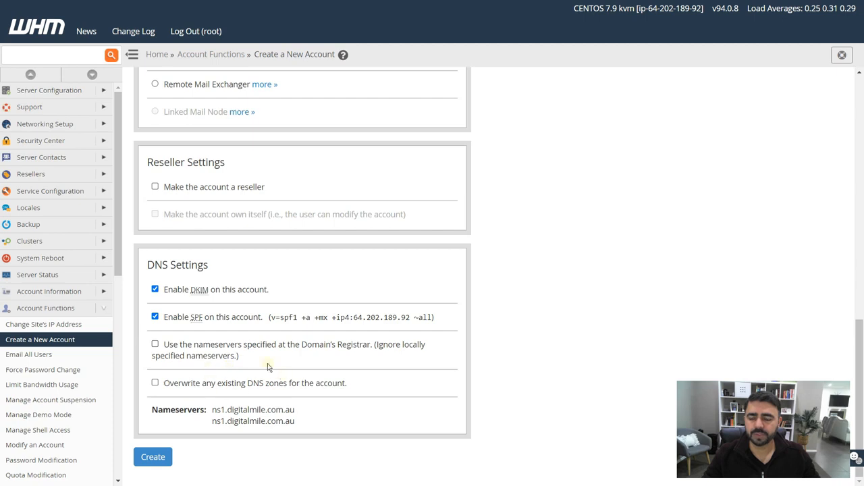
mouse_move(264, 359)
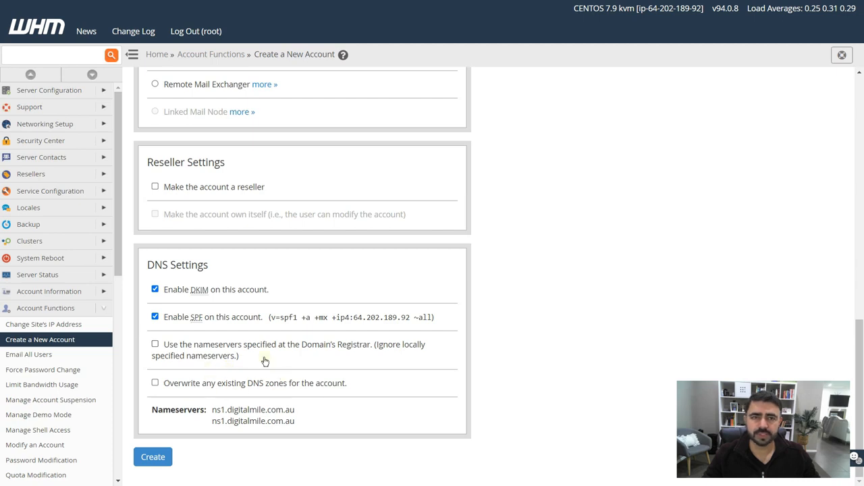
mouse_move(262, 376)
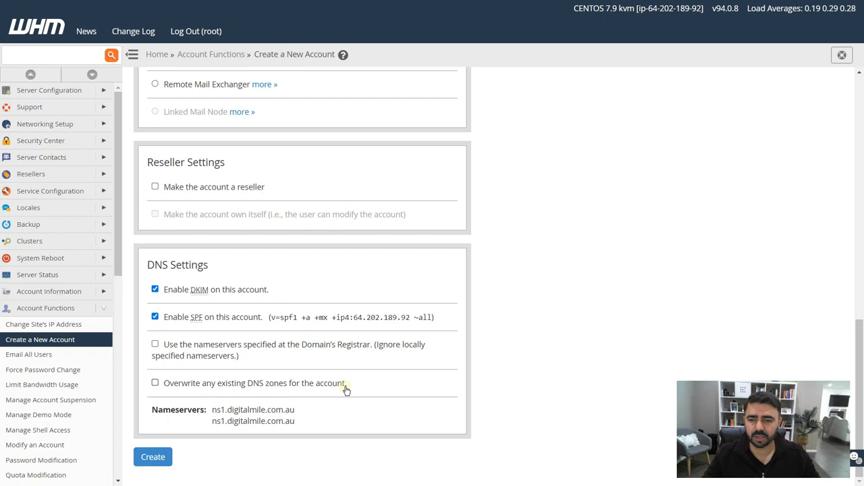
mouse_move(259, 383)
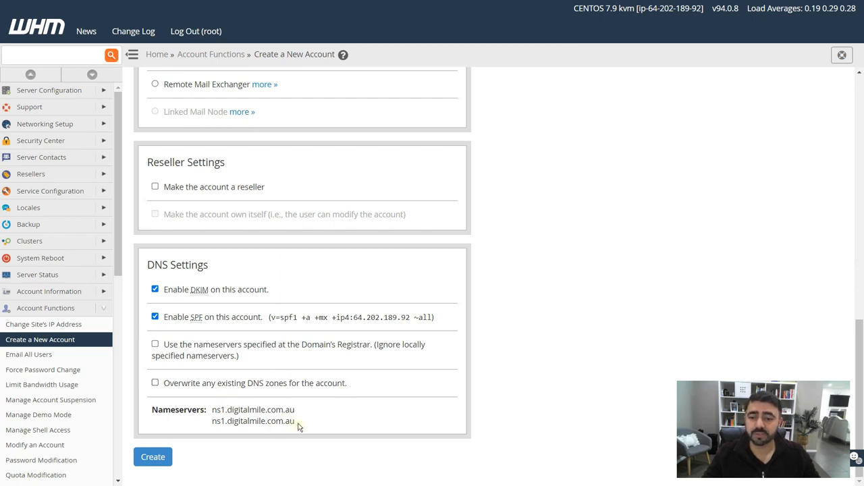
mouse_move(303, 430)
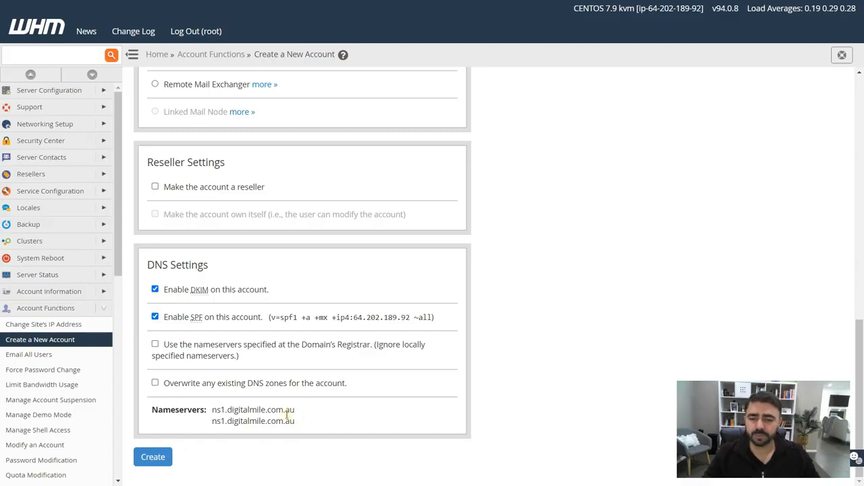
mouse_move(257, 406)
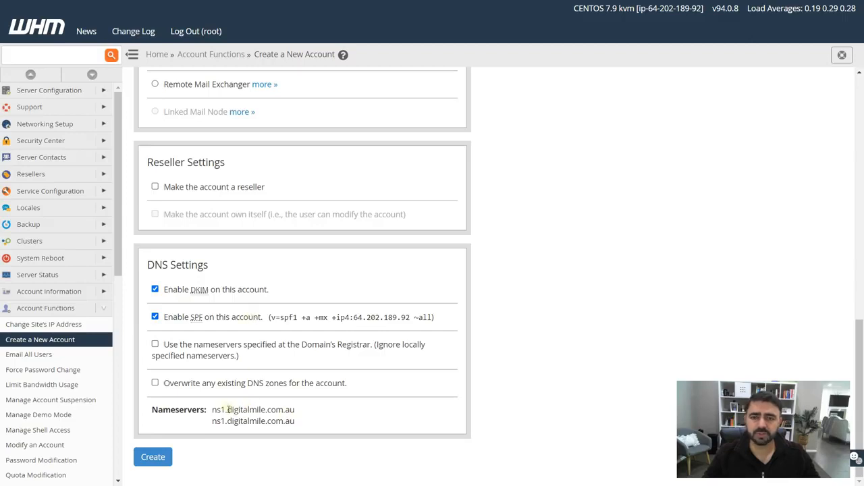
mouse_move(263, 402)
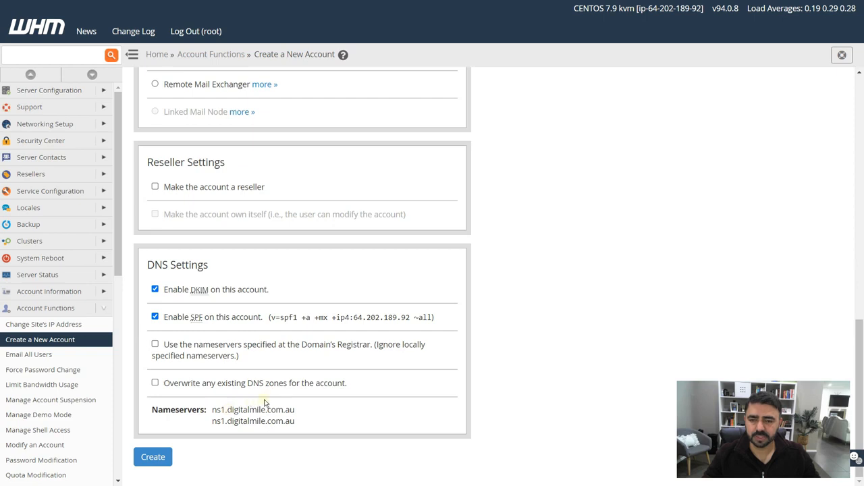
mouse_move(308, 429)
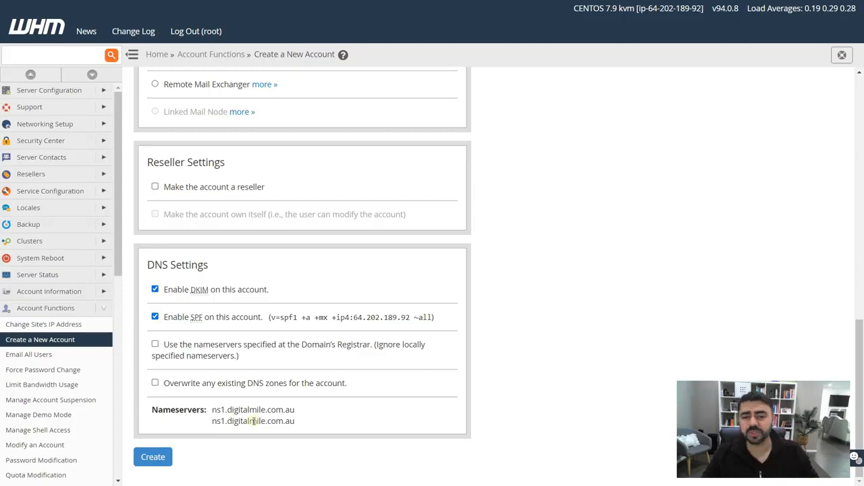
scroll("up", 3)
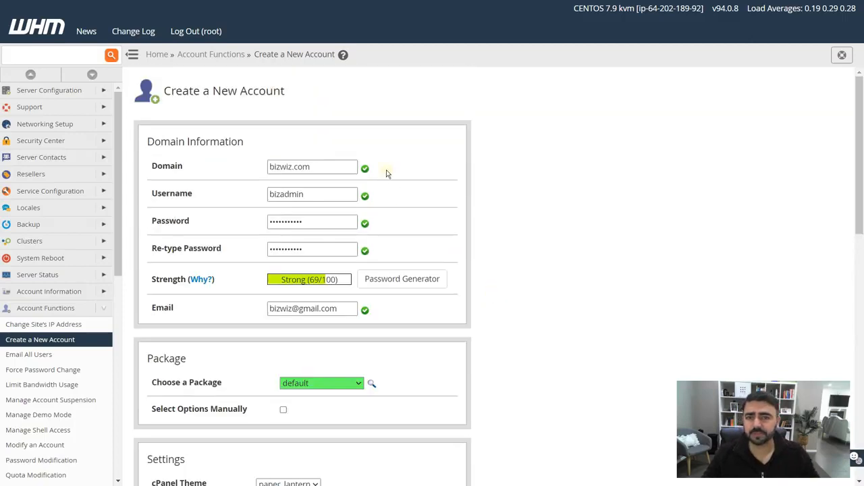
left_click(312, 167)
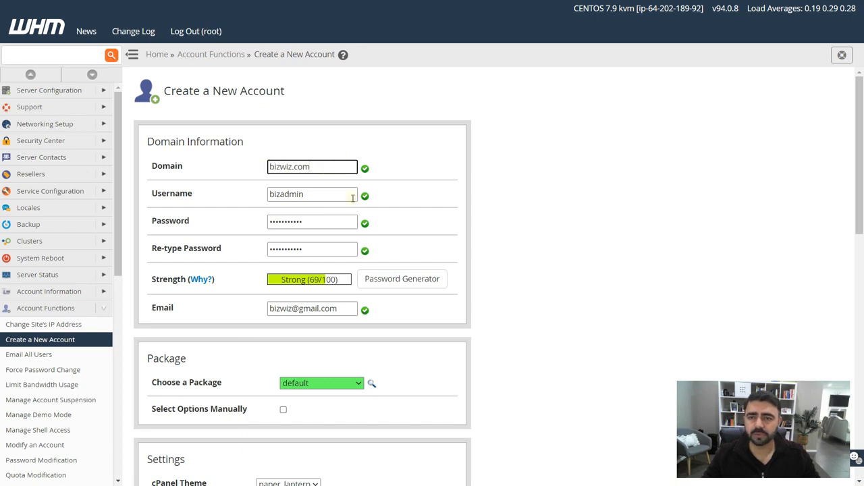
scroll("down", 3)
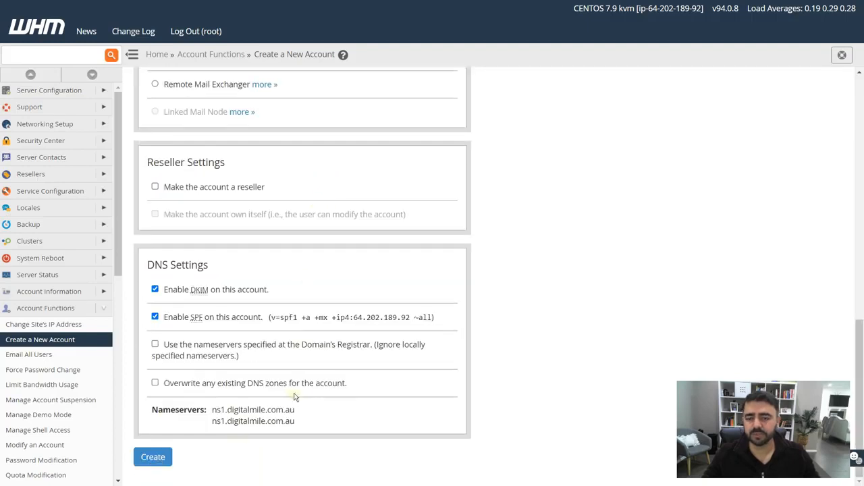
mouse_move(300, 424)
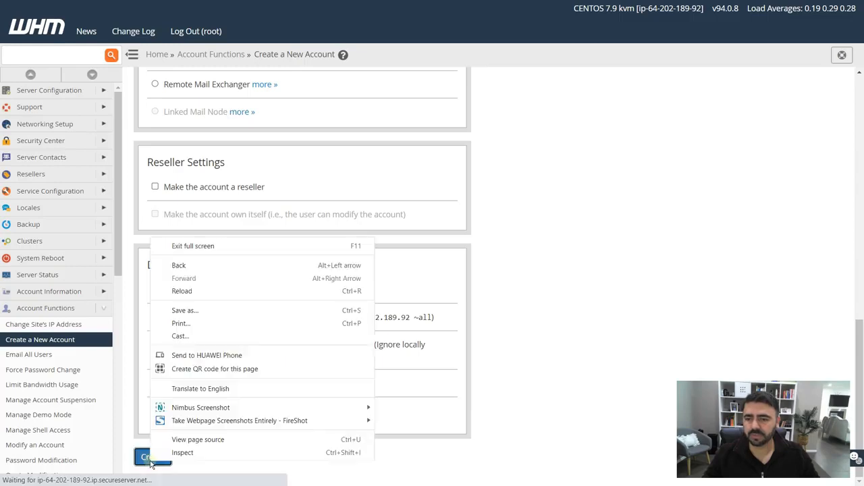
left_click(146, 457)
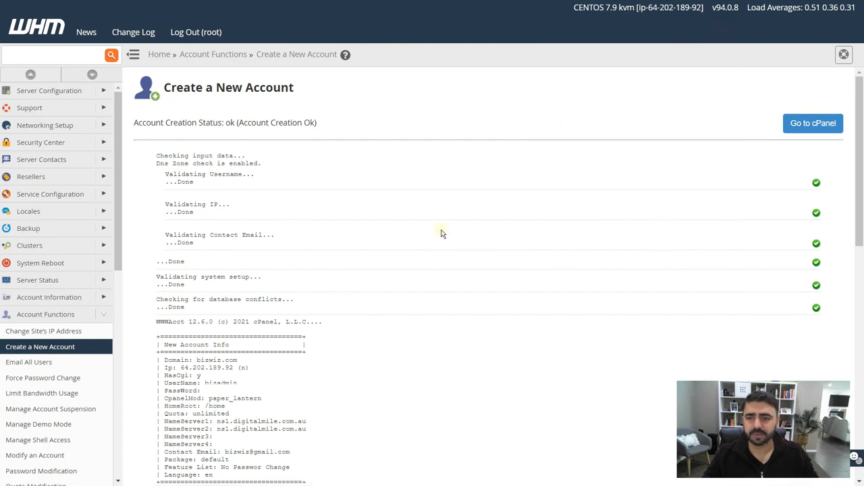
mouse_move(286, 130)
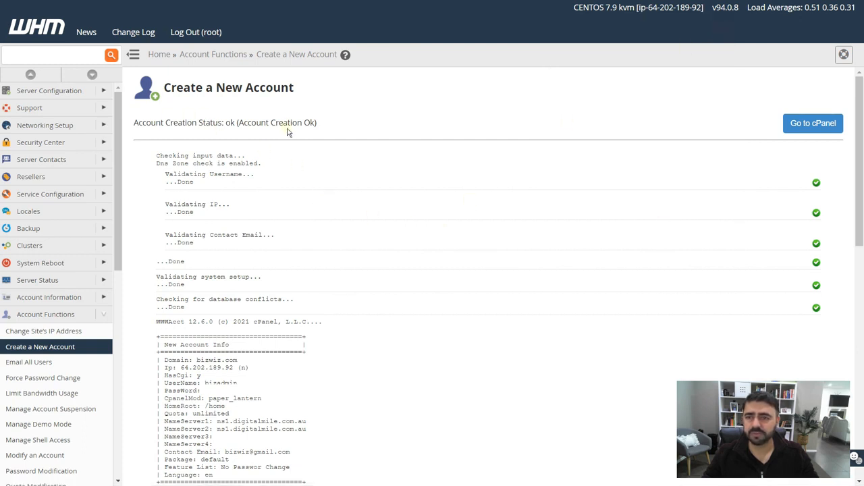
mouse_move(518, 202)
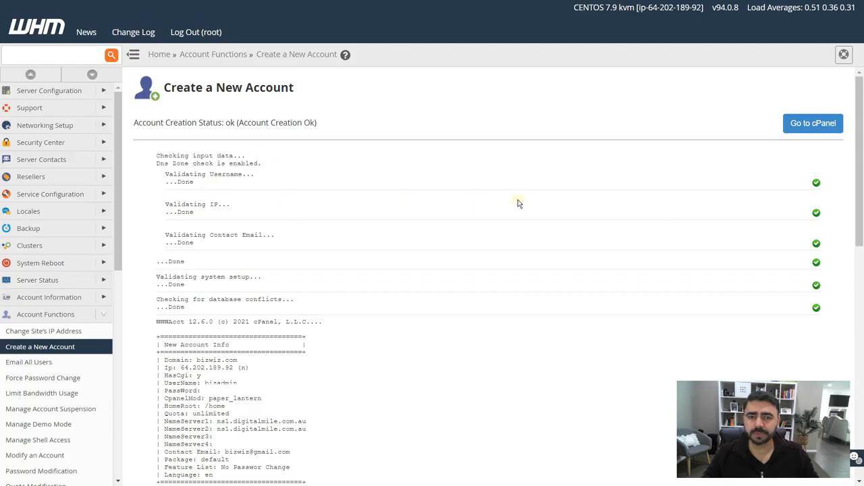
mouse_move(557, 148)
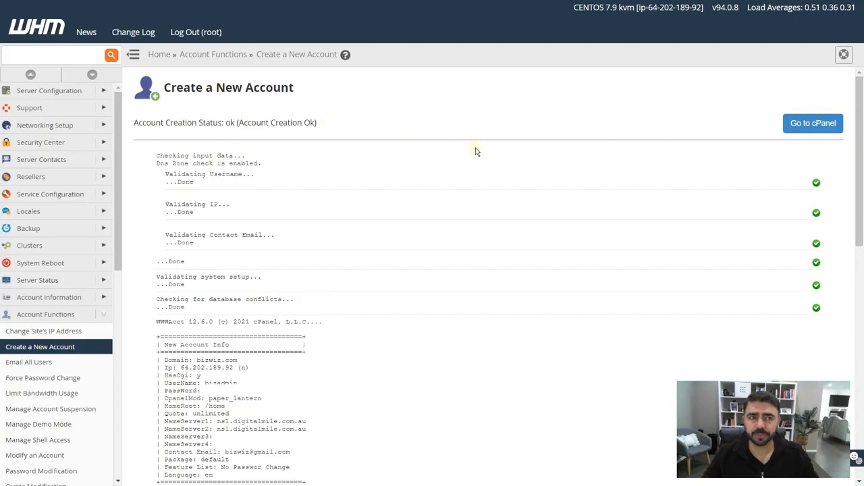
mouse_move(813, 123)
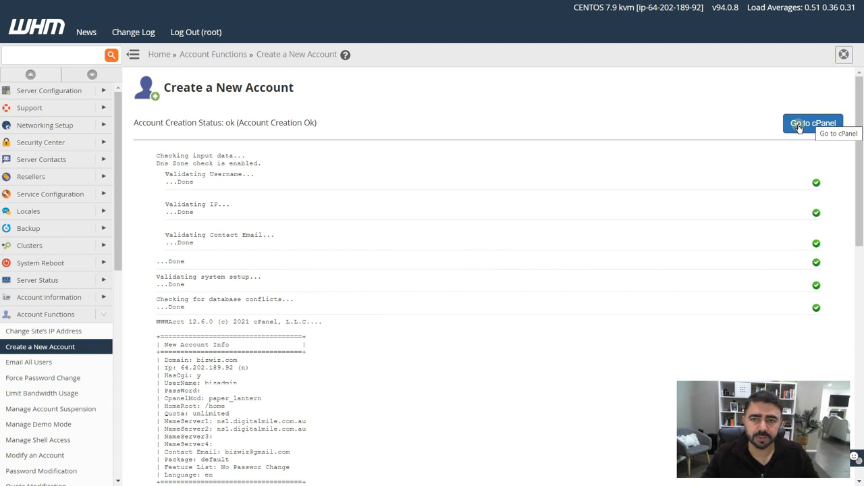
mouse_move(613, 124)
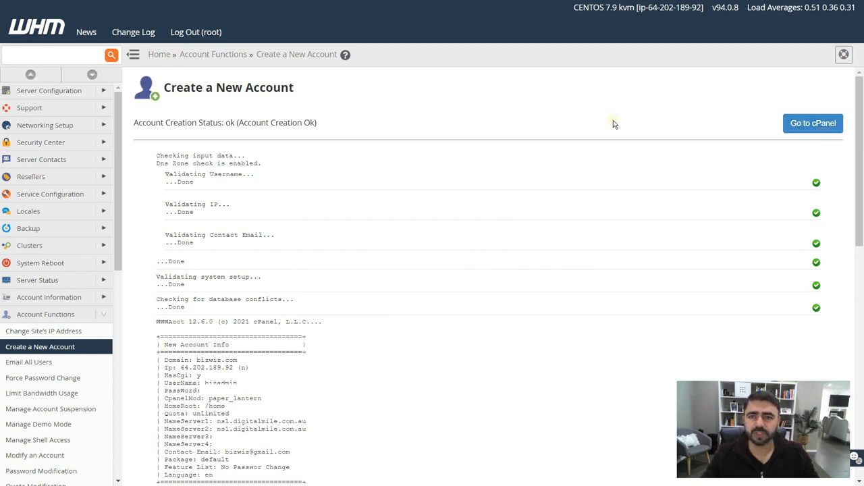
mouse_move(370, 126)
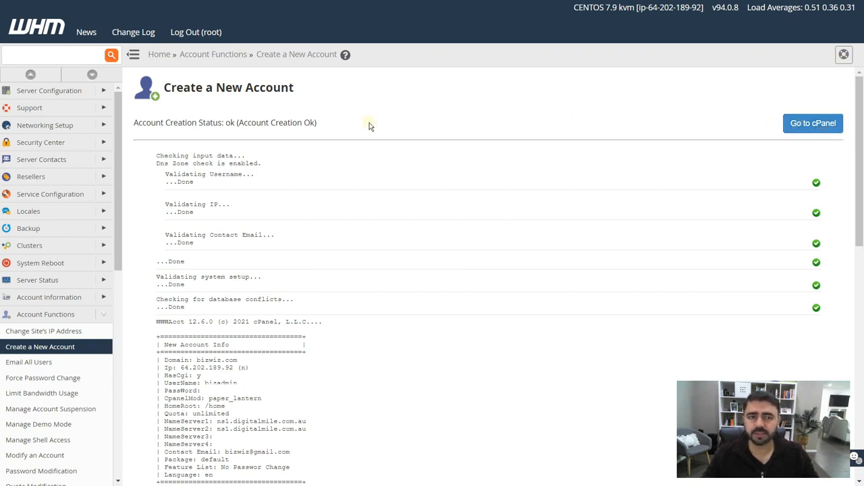
mouse_move(812, 125)
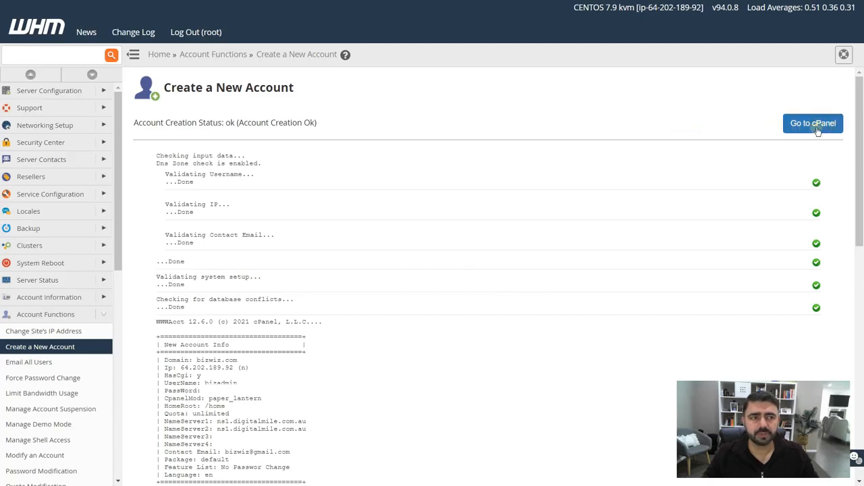
- Enter the new bizadmin cPanel dashboard for bizwiz.com and dismiss its welcome message
left_click(813, 123)
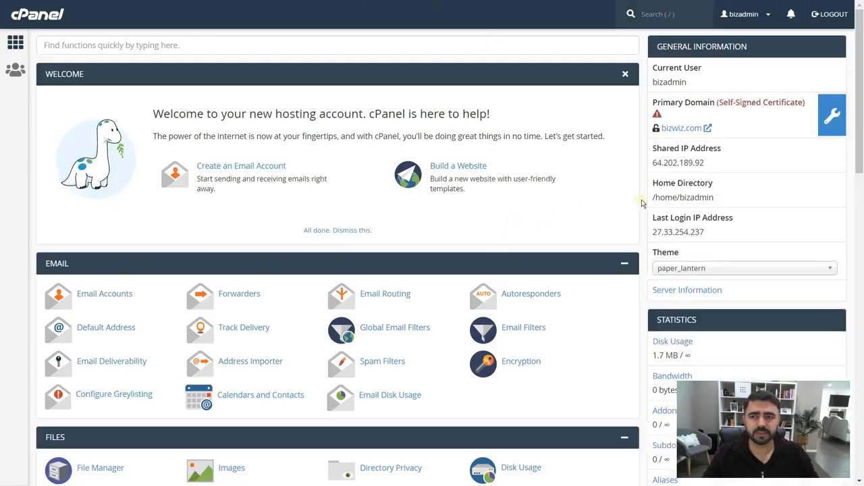
mouse_move(600, 208)
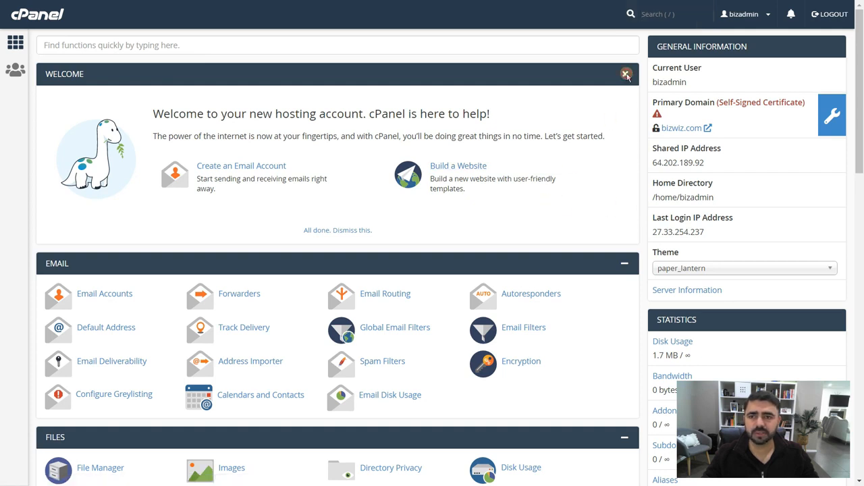
left_click(625, 74)
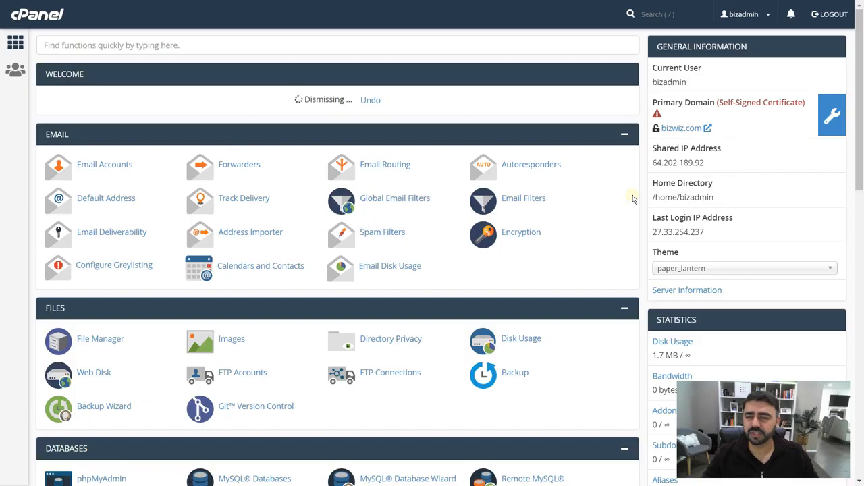
mouse_move(488, 218)
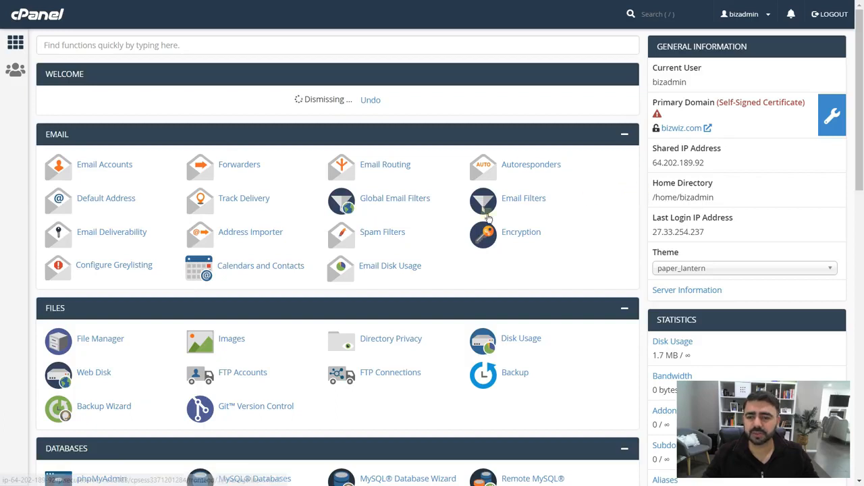
scroll("down", 3)
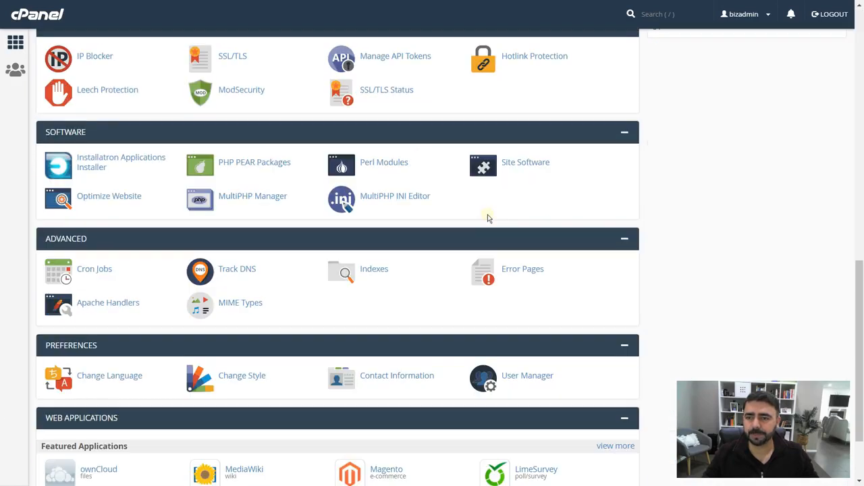
mouse_move(647, 209)
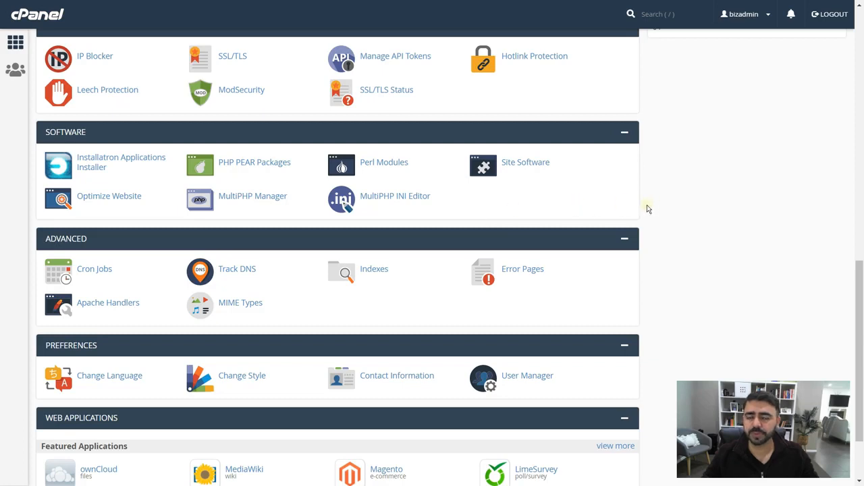
mouse_move(140, 174)
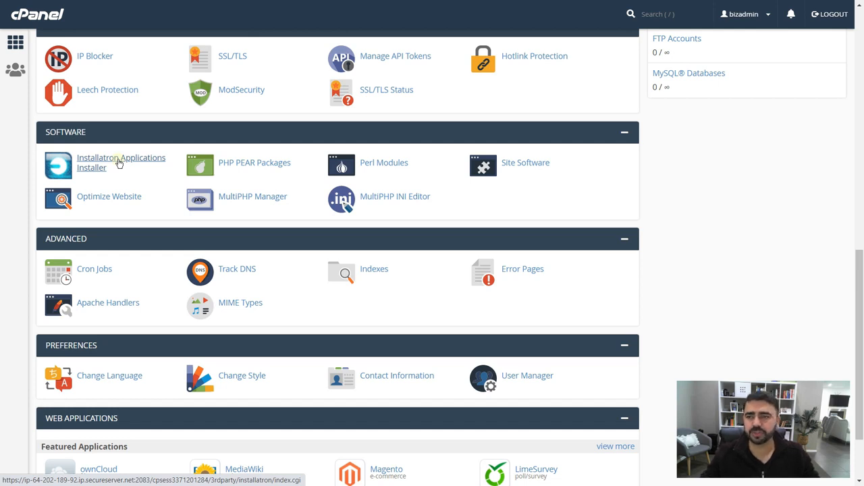
mouse_move(173, 183)
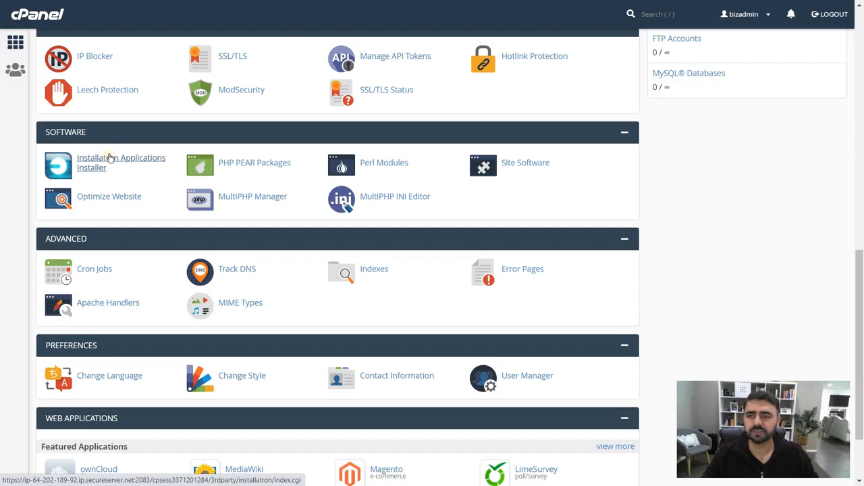
mouse_move(113, 162)
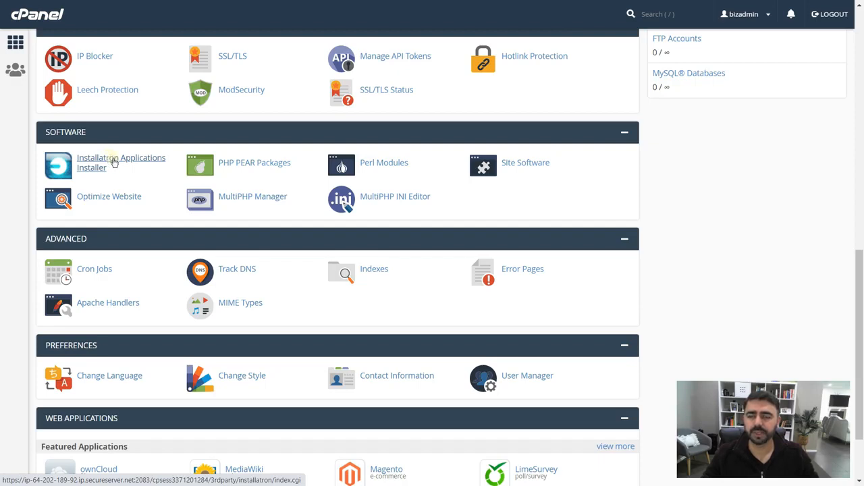
mouse_move(300, 321)
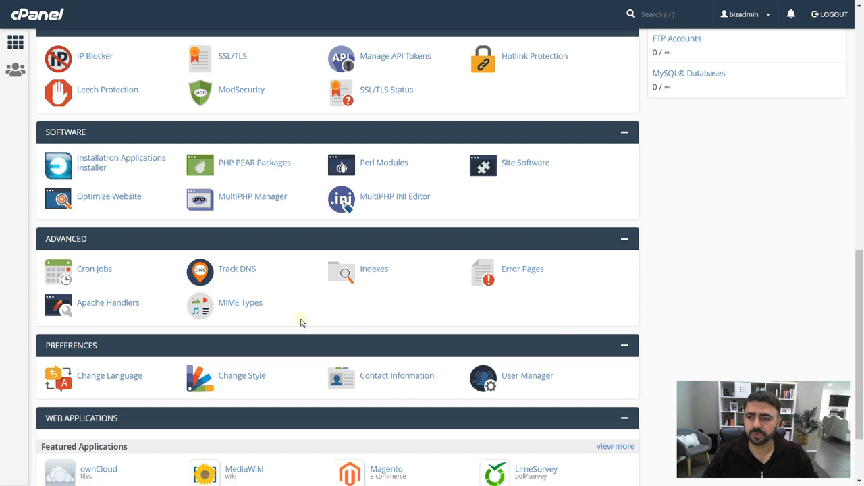
scroll("up", 3)
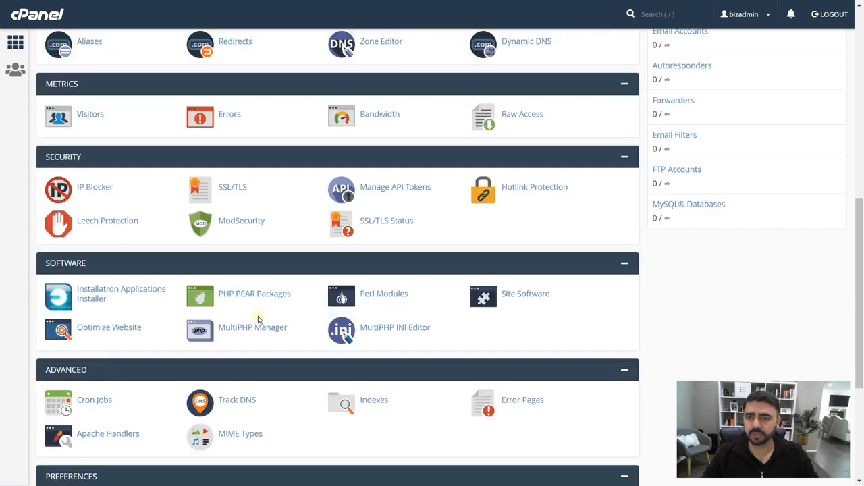
scroll("up", 3)
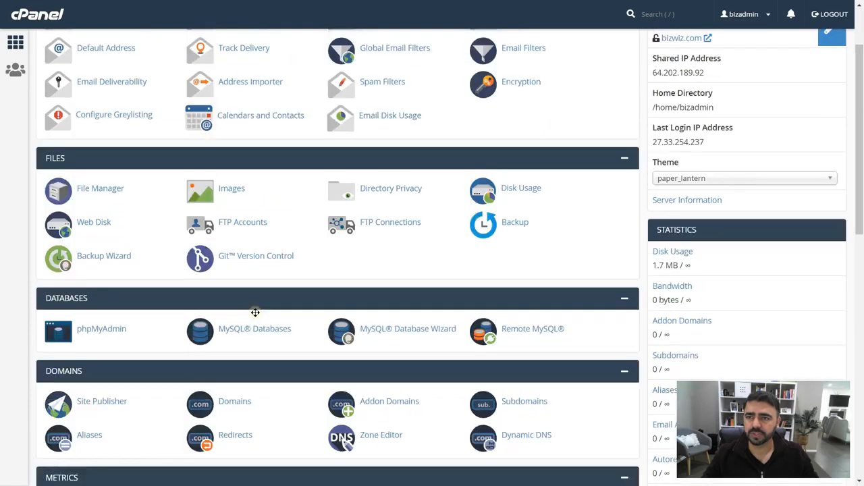
scroll("down", 3)
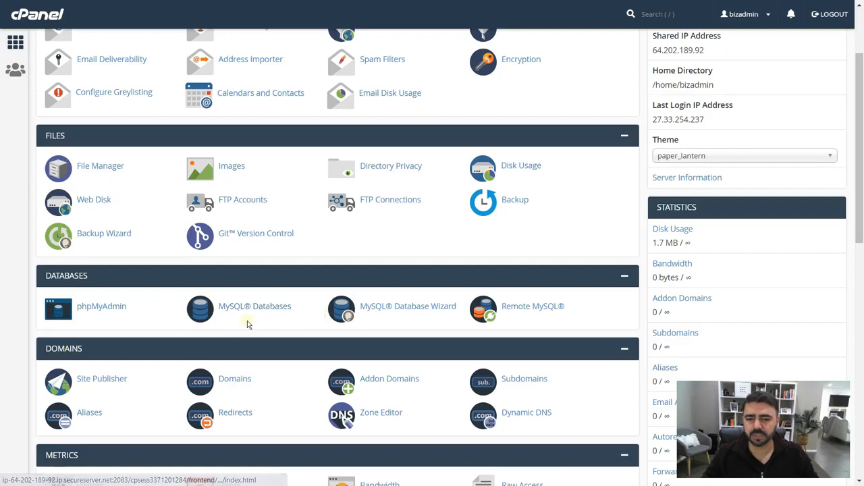
scroll("down", 3)
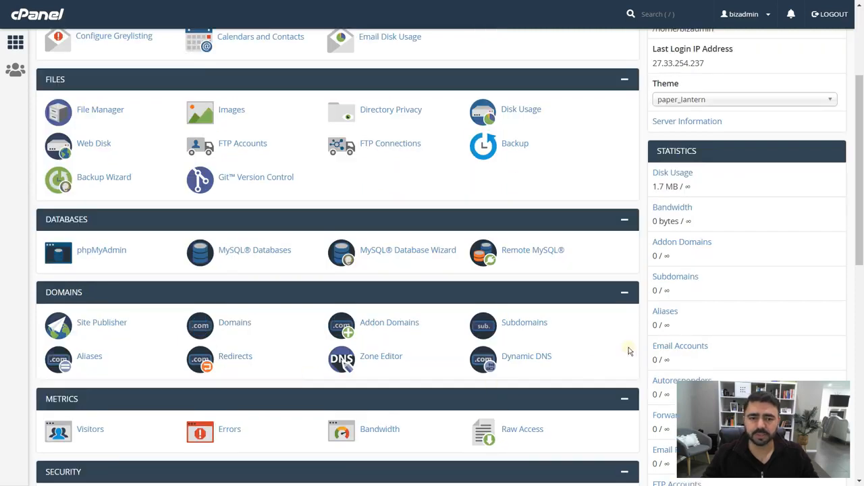
mouse_move(313, 338)
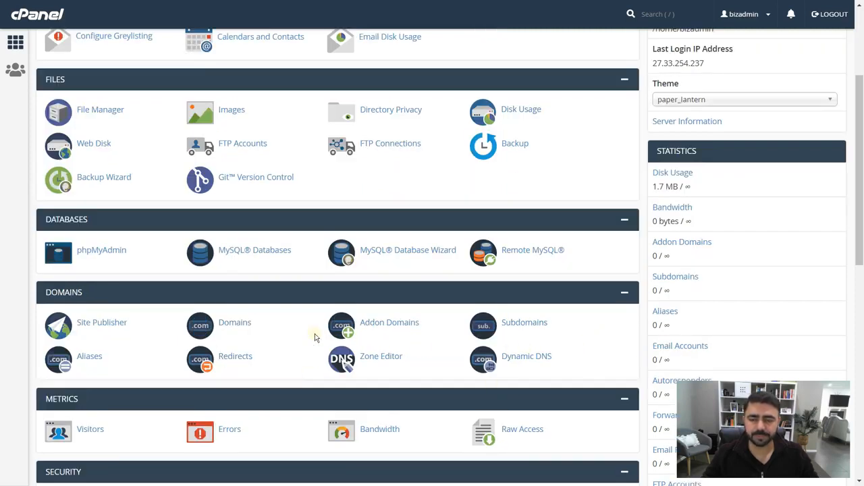
mouse_move(551, 346)
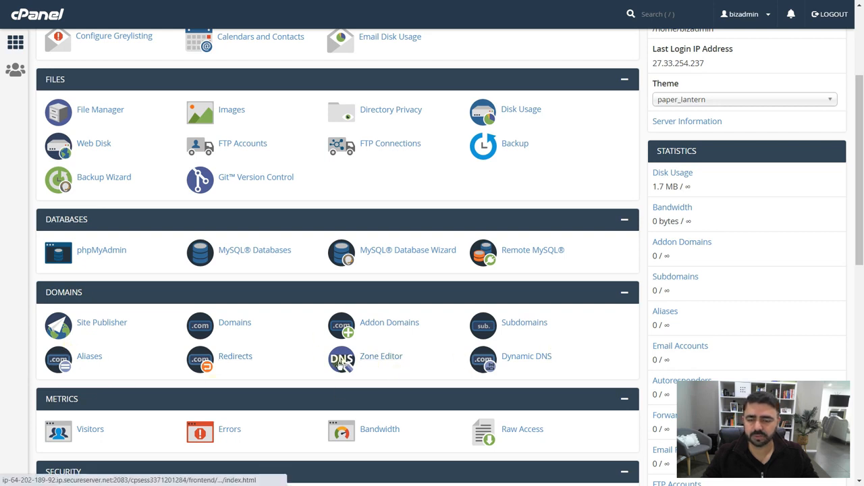
mouse_move(284, 357)
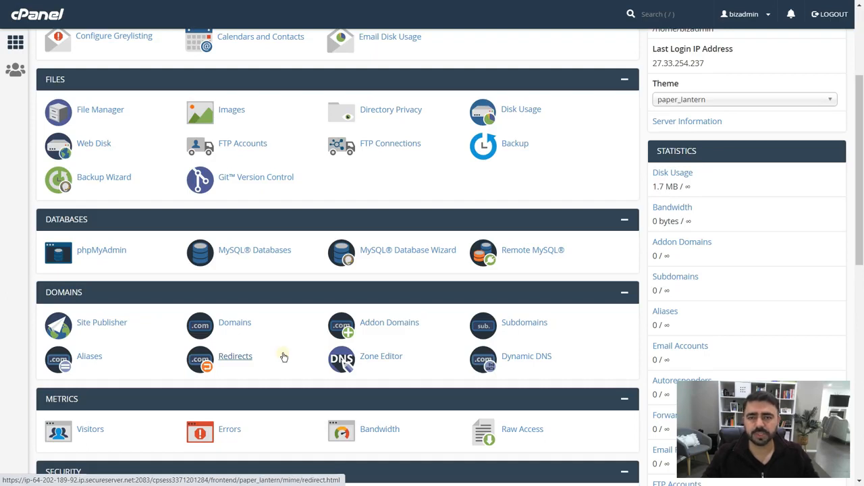
scroll("up", 3)
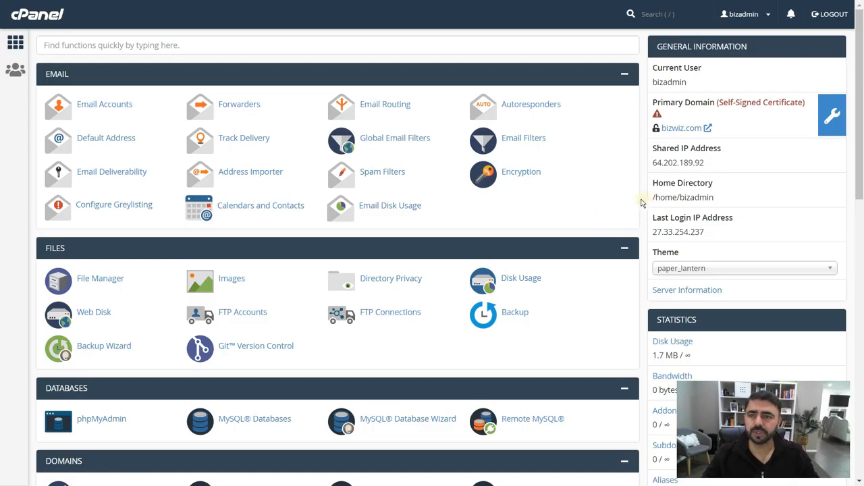
mouse_move(219, 232)
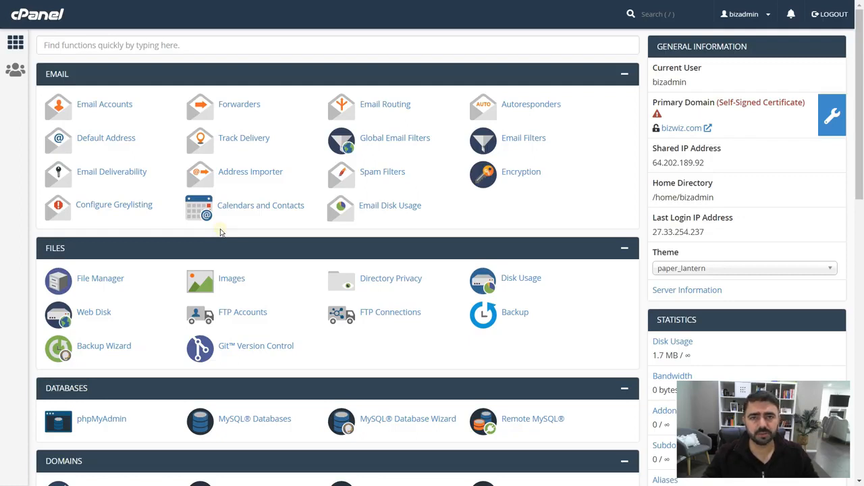
mouse_move(214, 234)
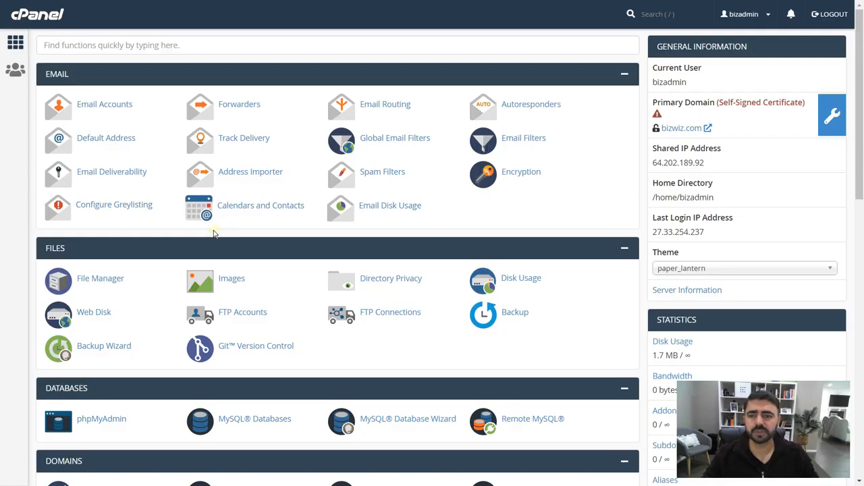